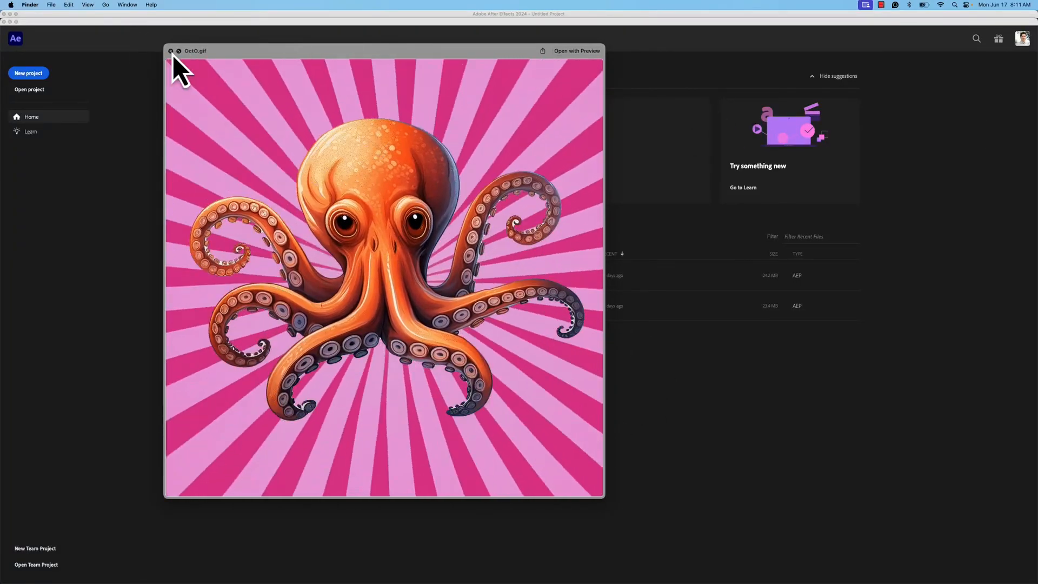
Step: Close the Oct0.gif Quick Look preview to return to the After Effects Home screen
click(171, 51)
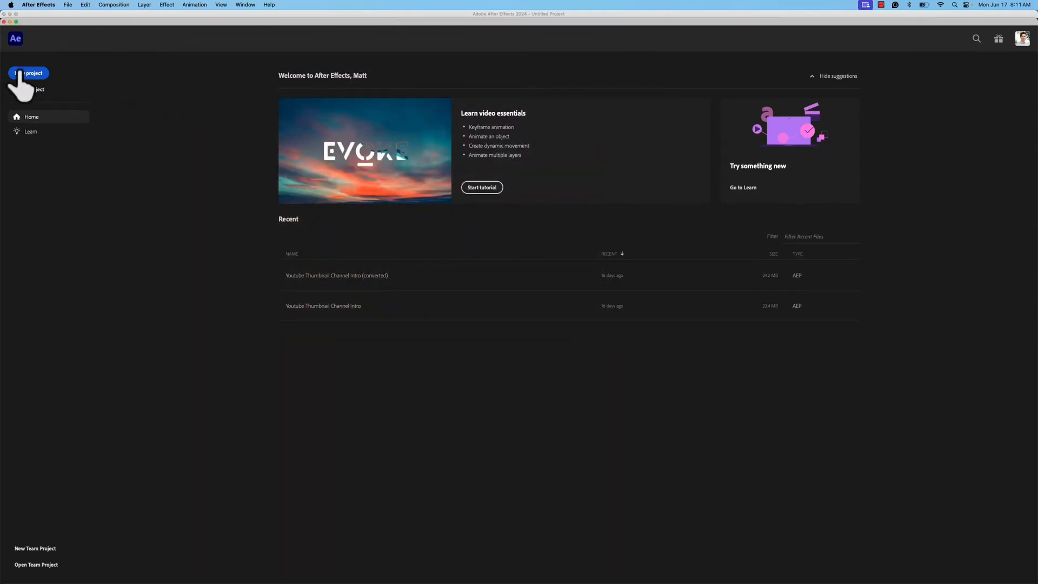
Step: Start a new project and import OctopusPuppet.psd as Composition - Retain Layer Sizes
click(29, 73)
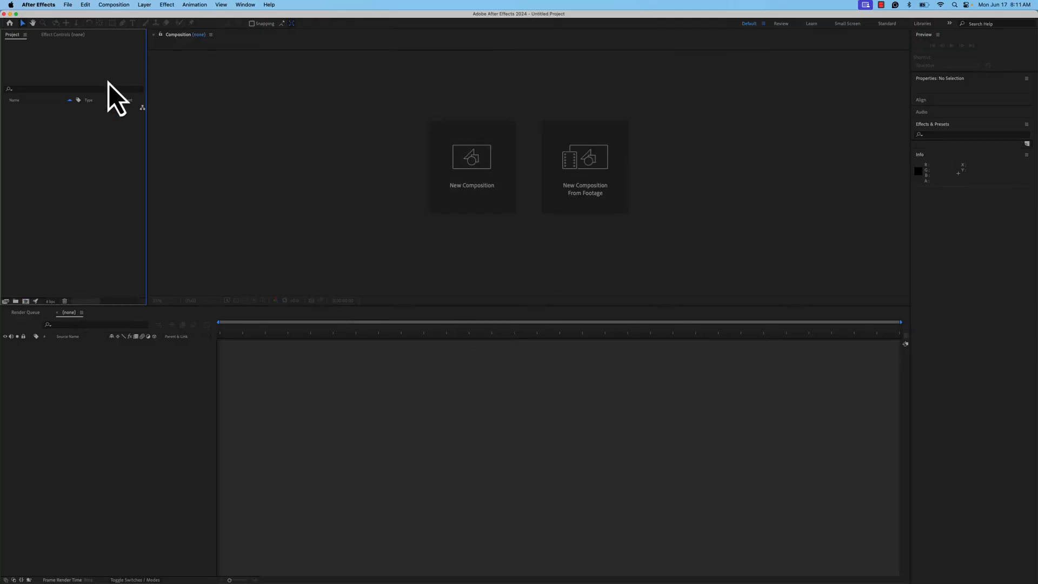
mouse_move(65, 146)
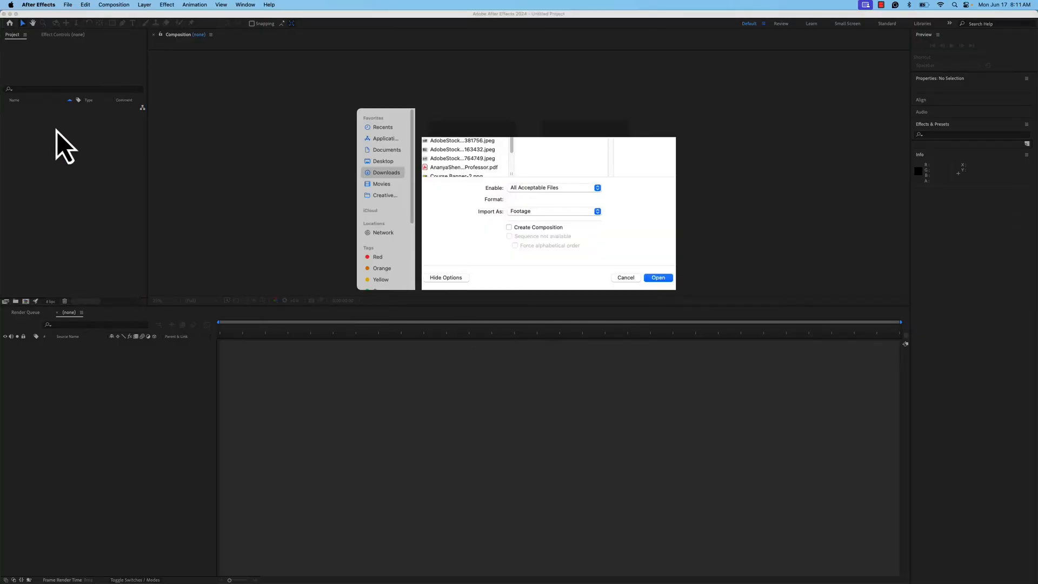
scroll(down, 3)
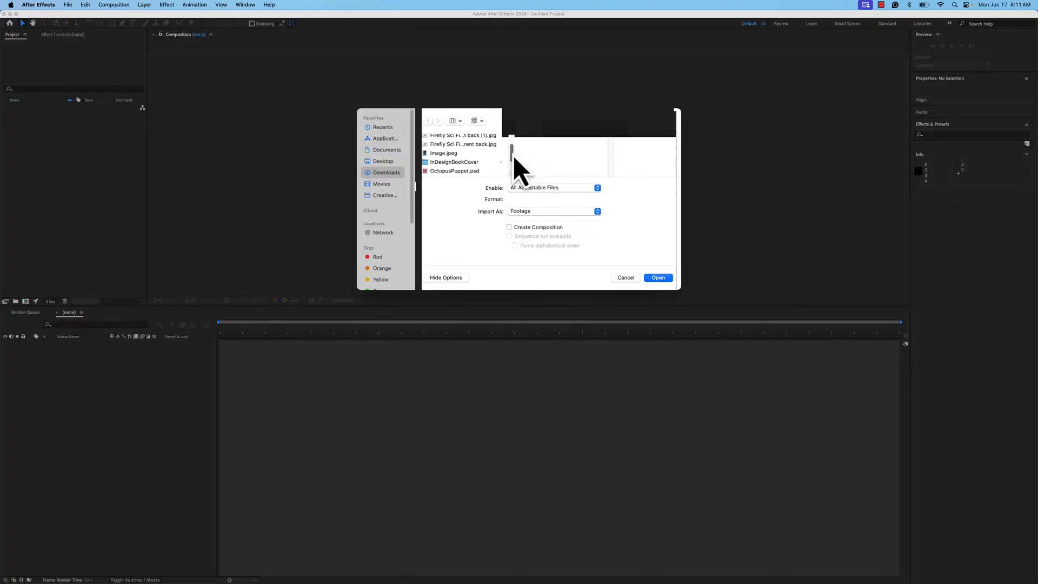
click(454, 151)
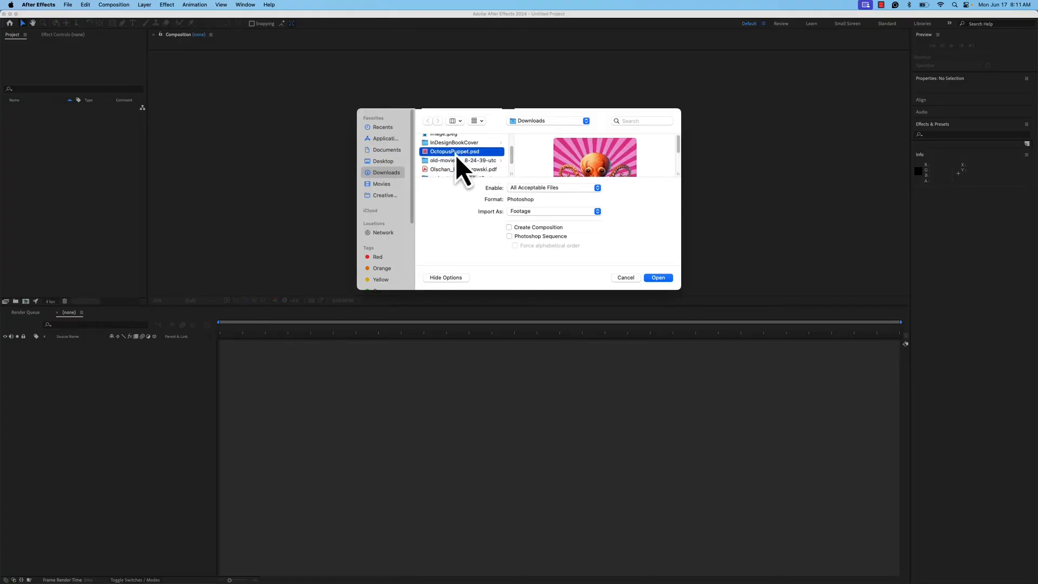
click(554, 212)
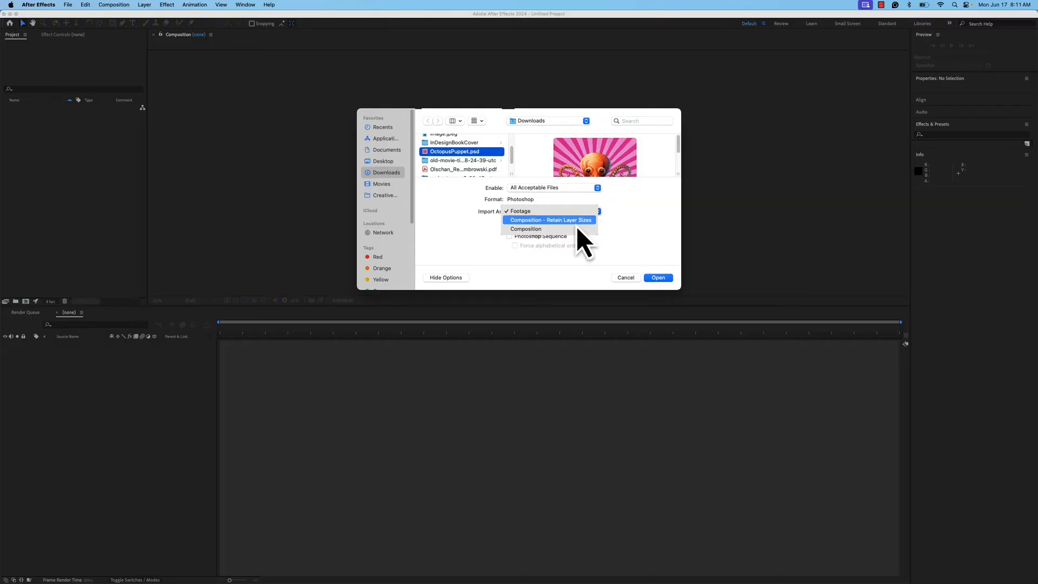
click(550, 219)
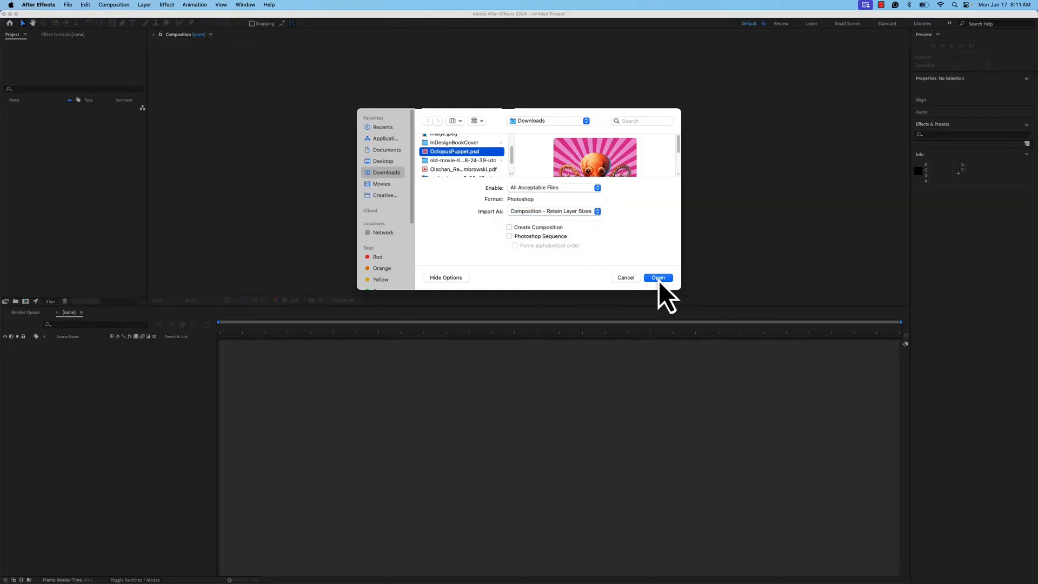
click(657, 277)
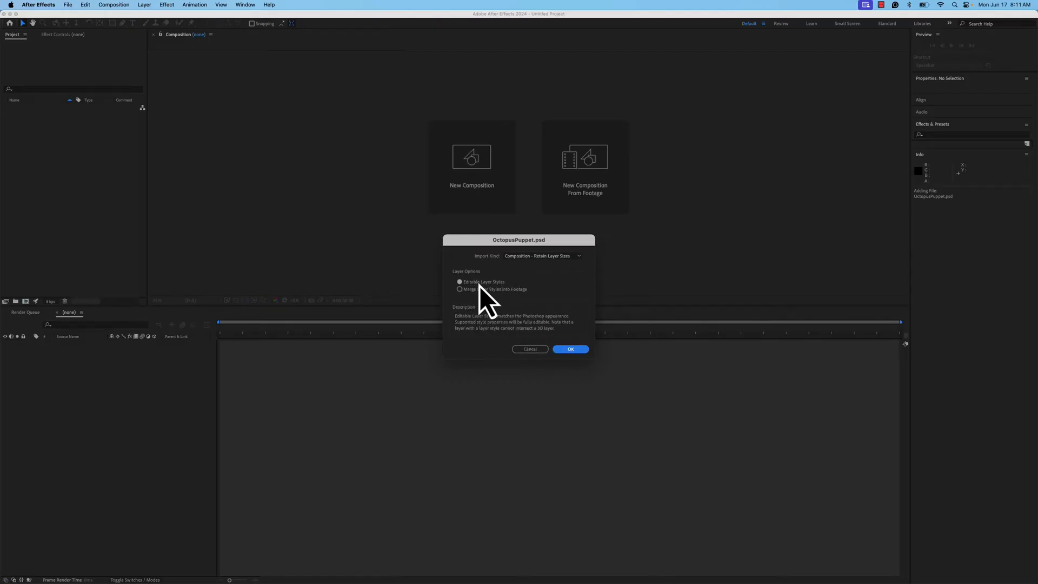
mouse_move(519, 304)
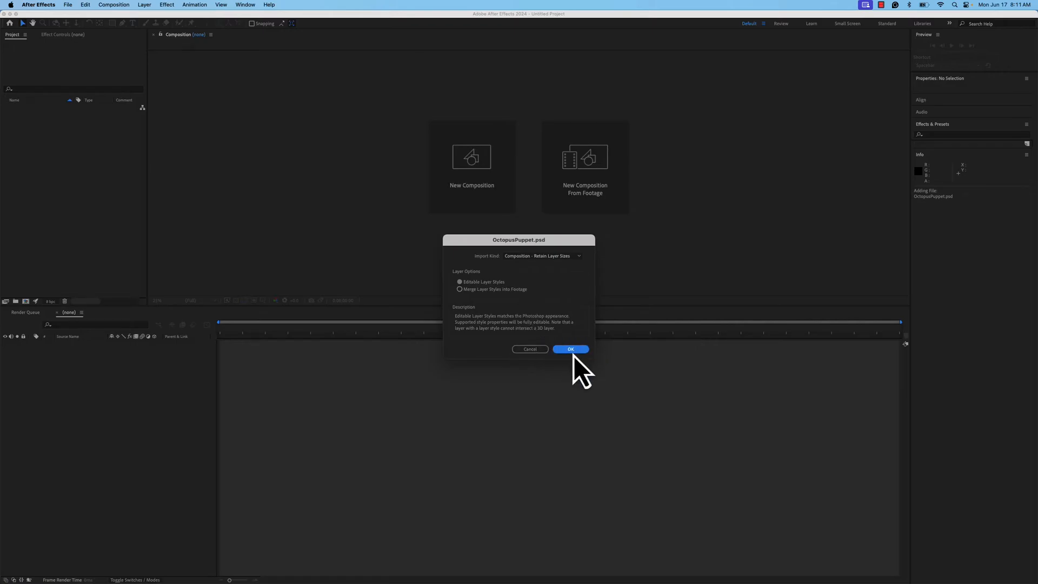
Step: Confirm the layer style import options and open the OctopusPuppet composition
click(569, 348)
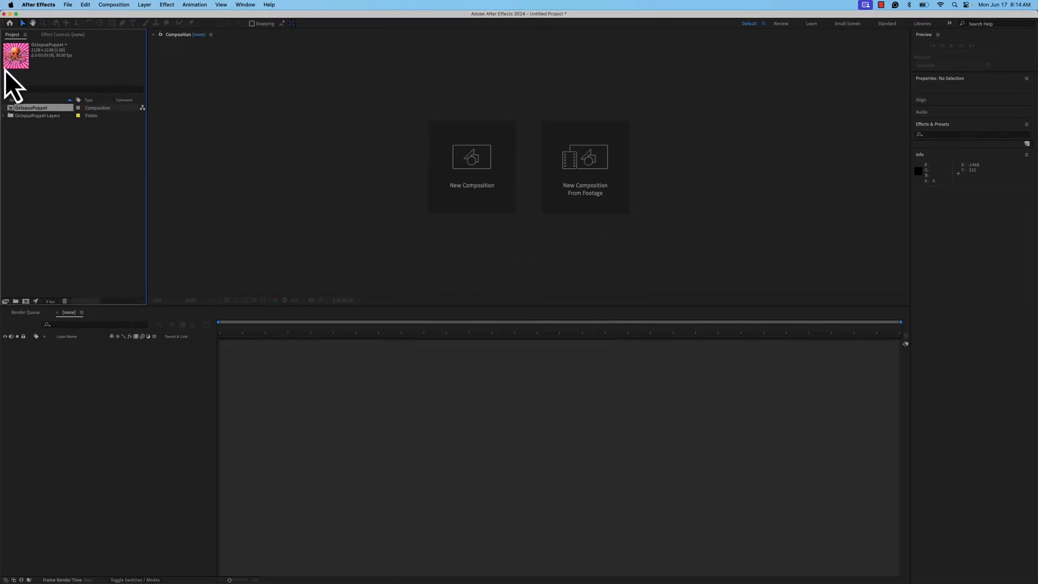
mouse_move(43, 62)
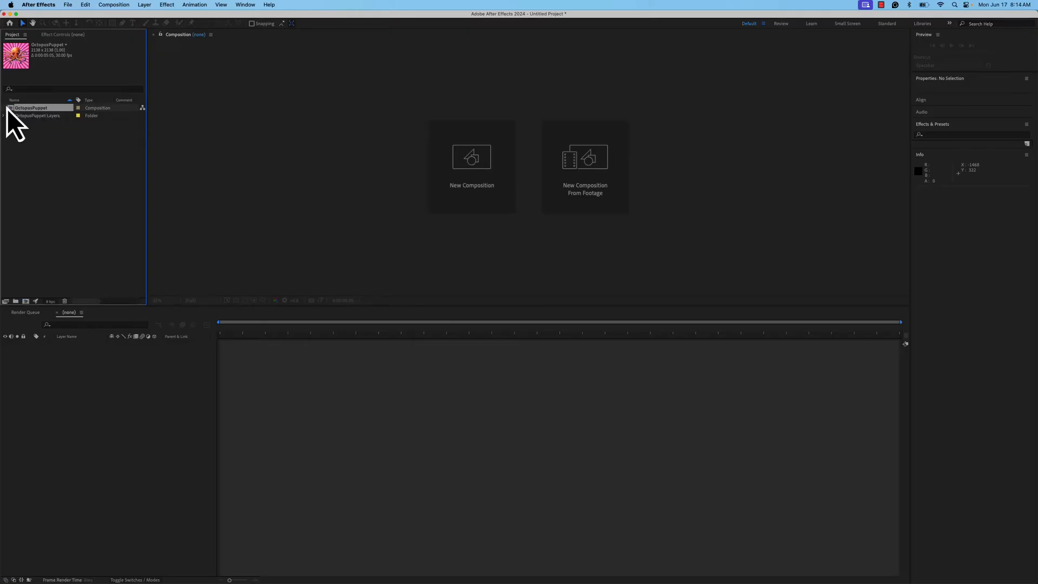
double_click(32, 107)
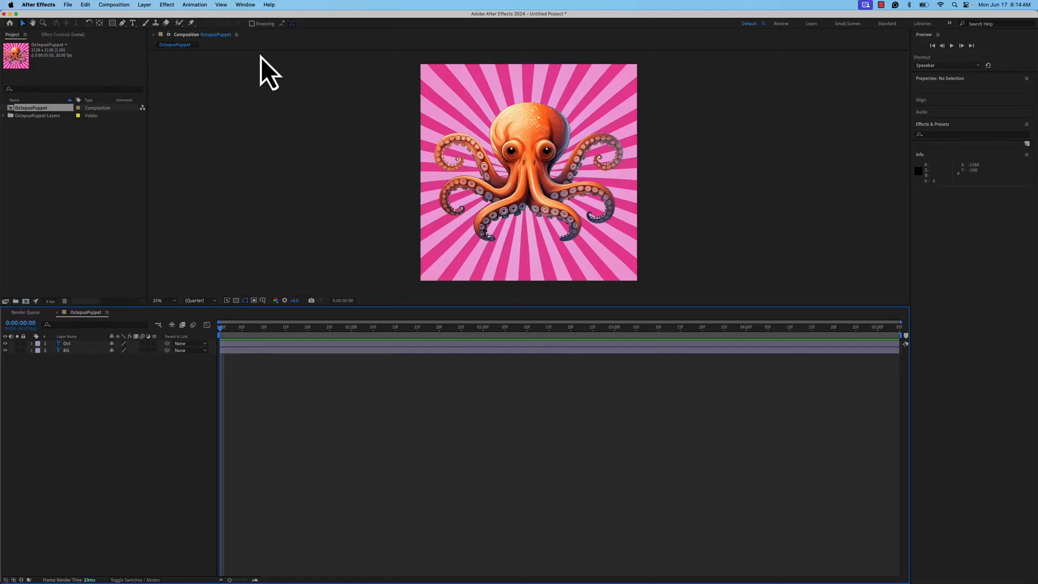
mouse_move(536, 169)
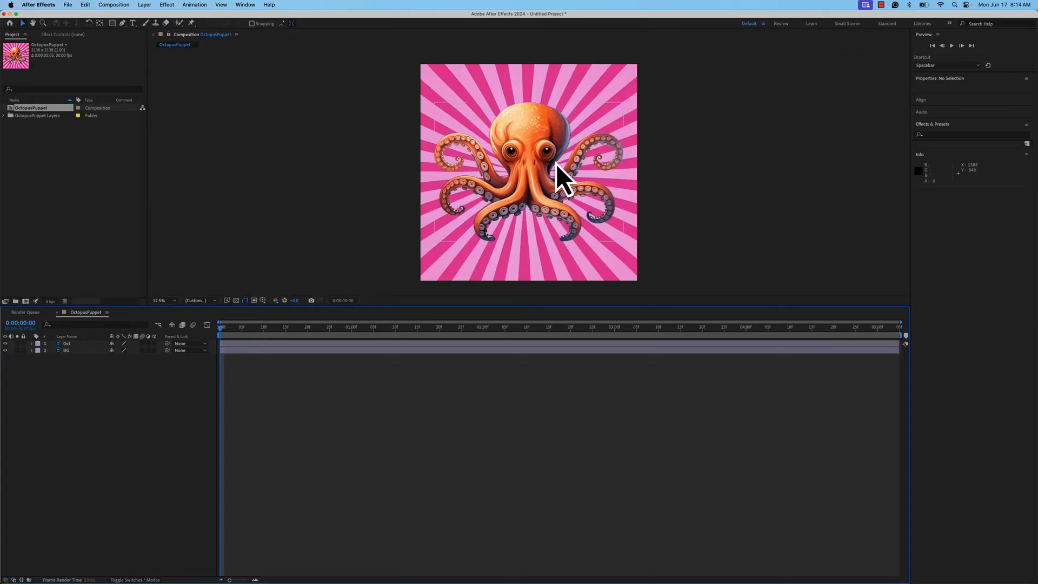
click(158, 300)
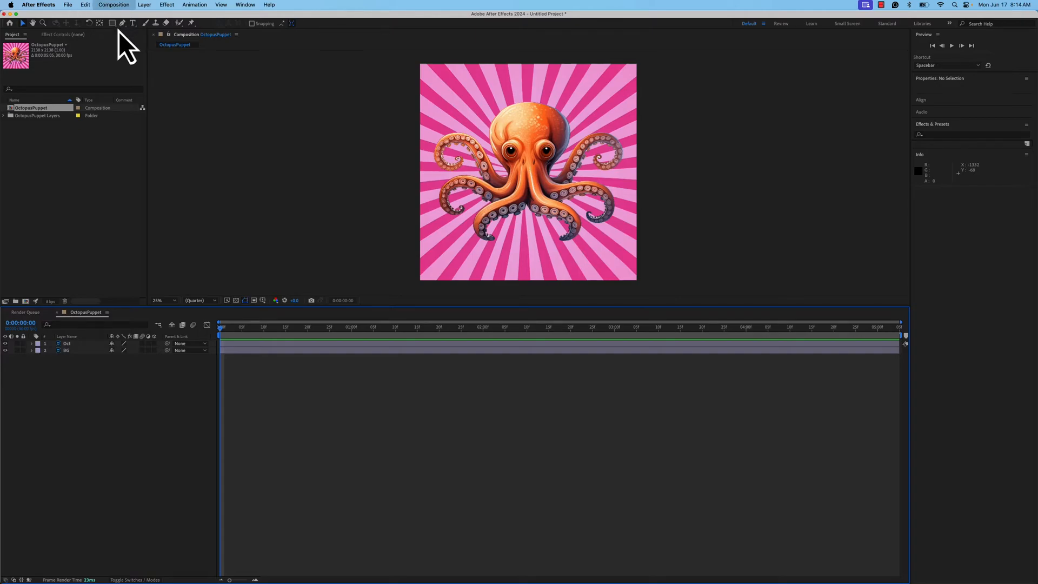
Step: Edit the Duration field in the OctopusPuppet Composition Settings
click(114, 5)
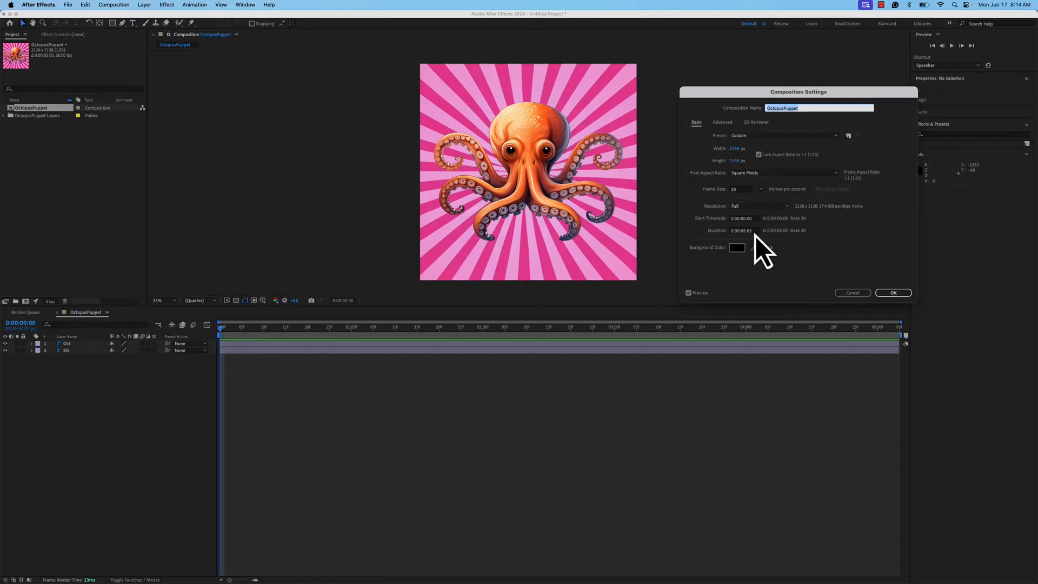
click(741, 229)
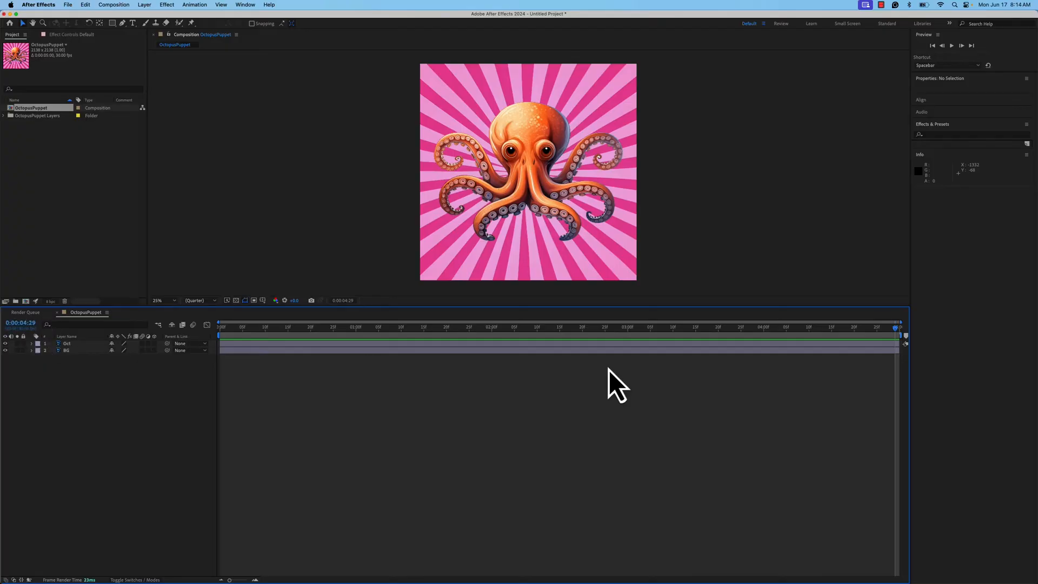
mouse_move(966, 378)
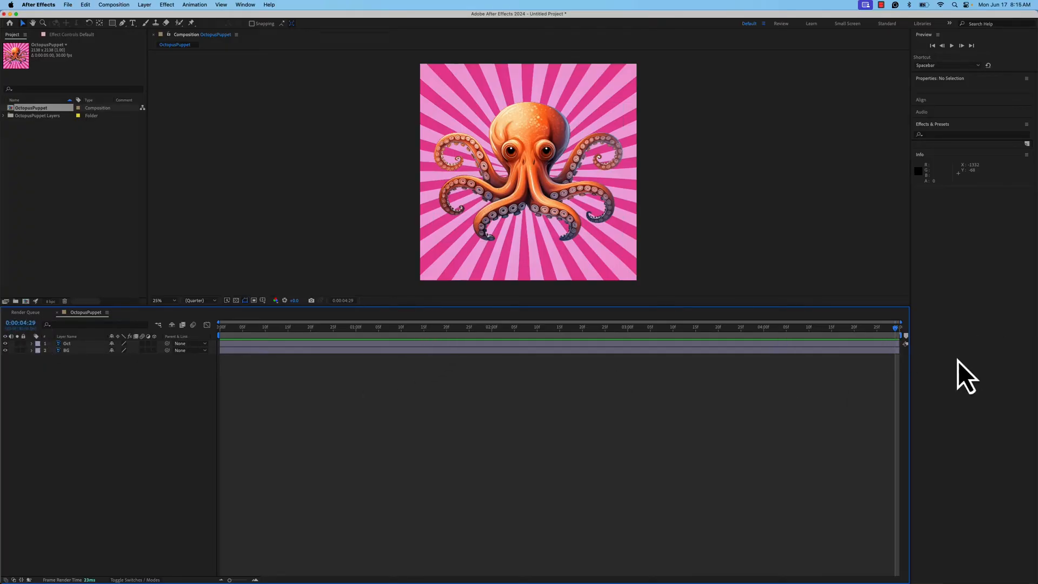
mouse_move(993, 397)
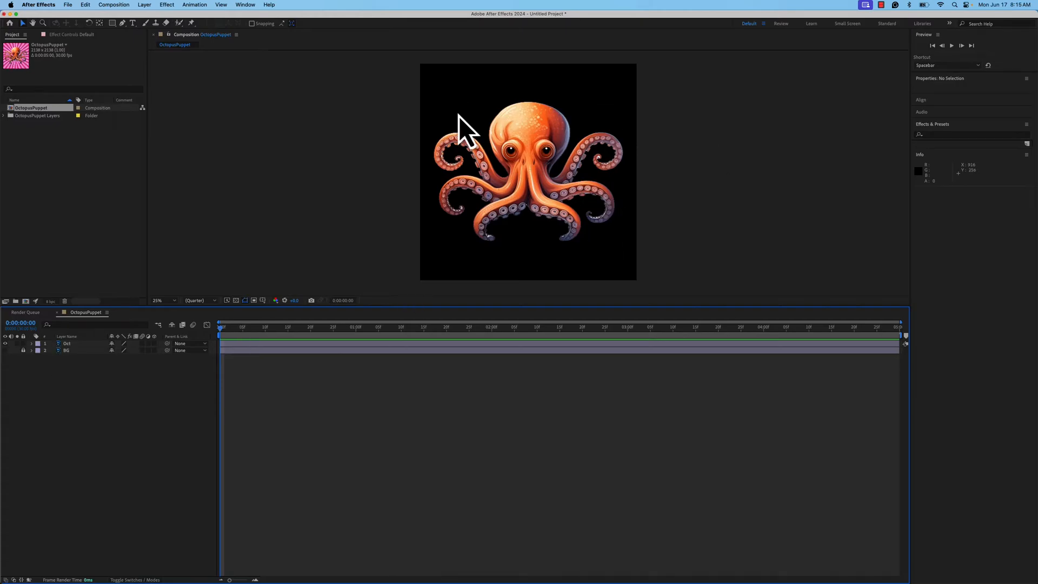
Step: Hide and lock the BG sunburst layer, then select the Oct layer
click(66, 343)
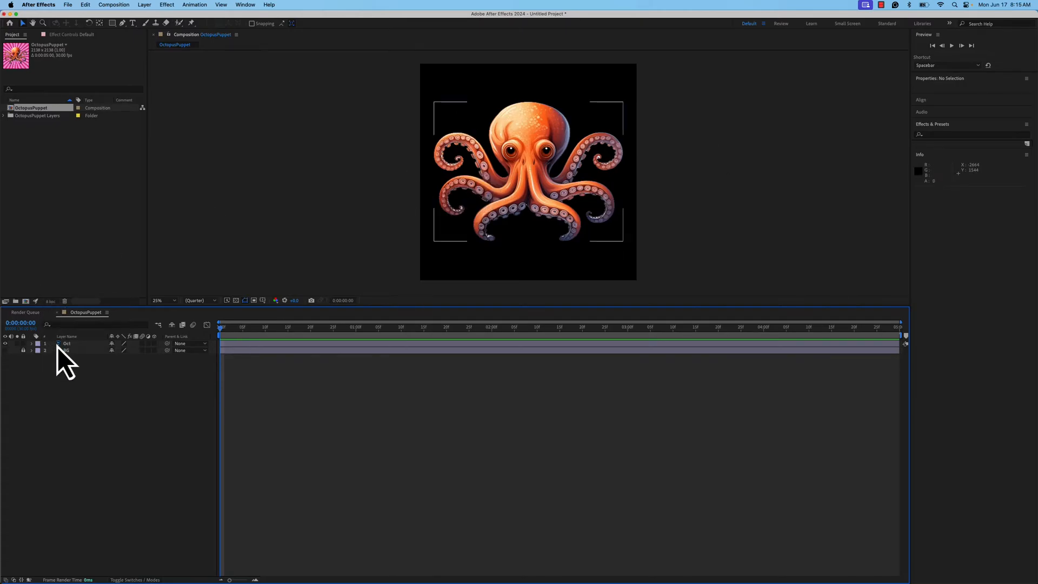
click(66, 343)
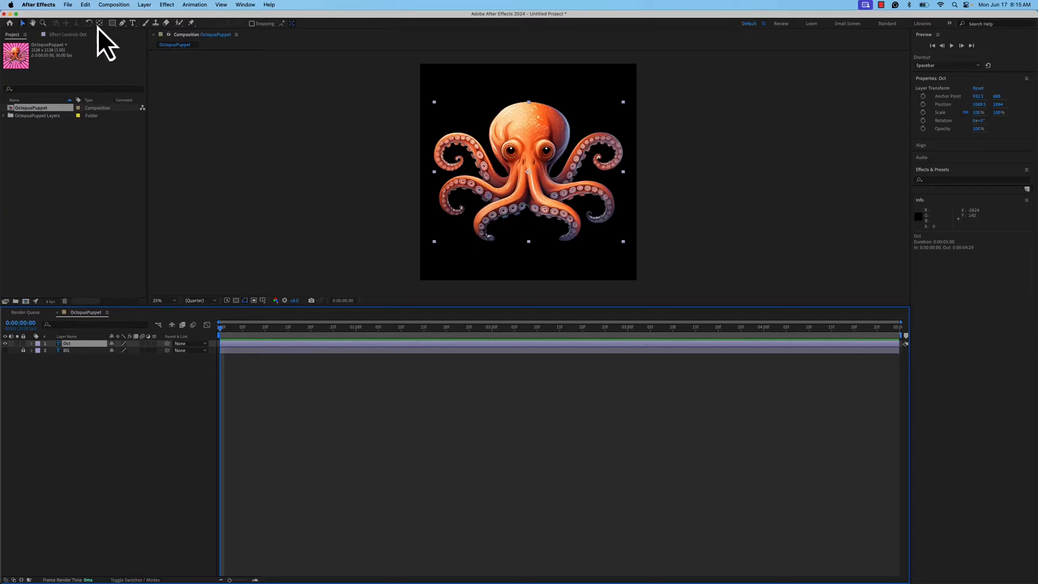
mouse_move(190, 22)
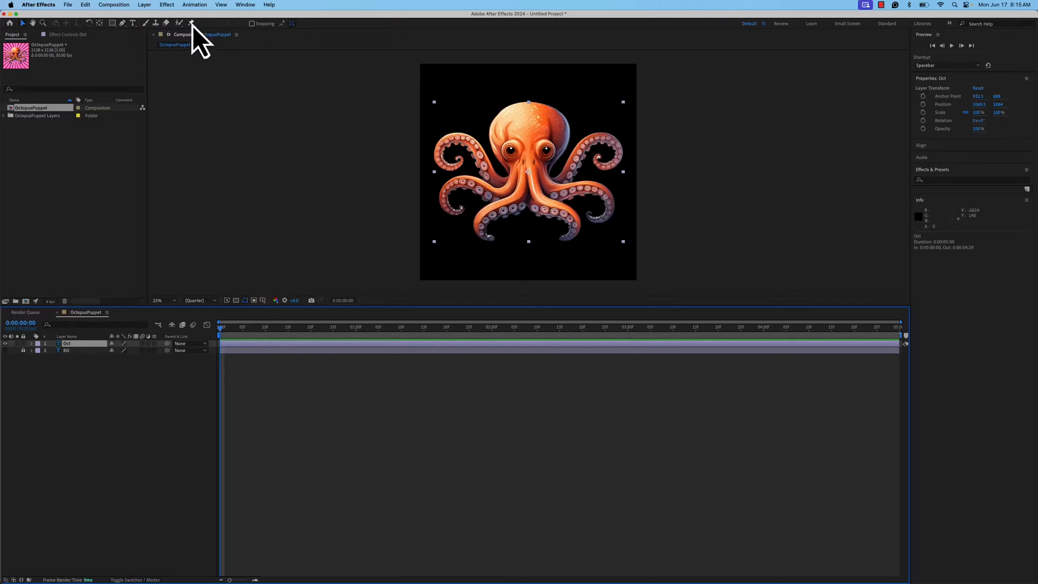
Step: Review the Puppet pin tool variants in the toolbar flyout
click(191, 22)
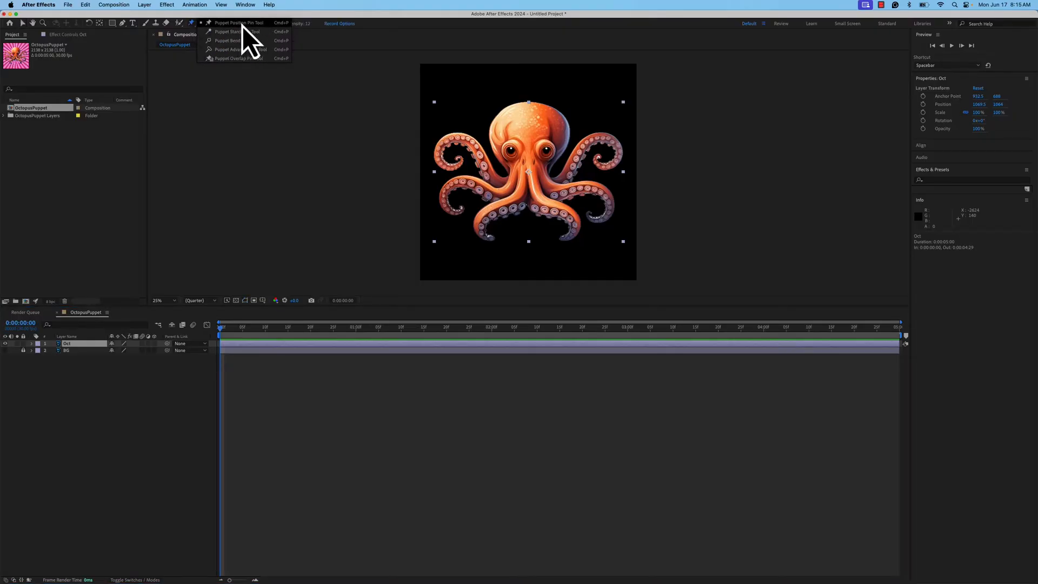
mouse_move(248, 76)
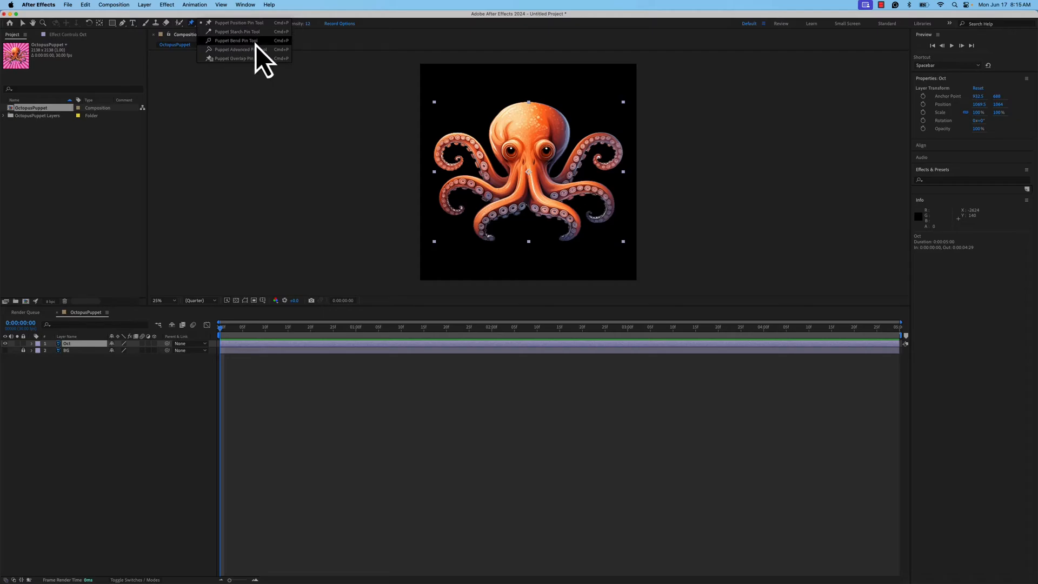
mouse_move(250, 66)
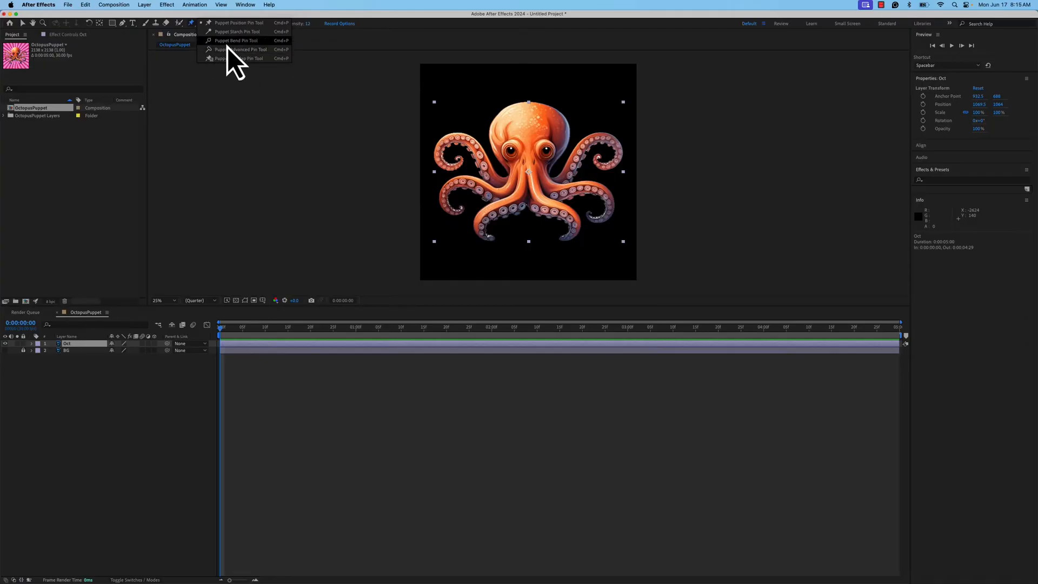
mouse_move(242, 58)
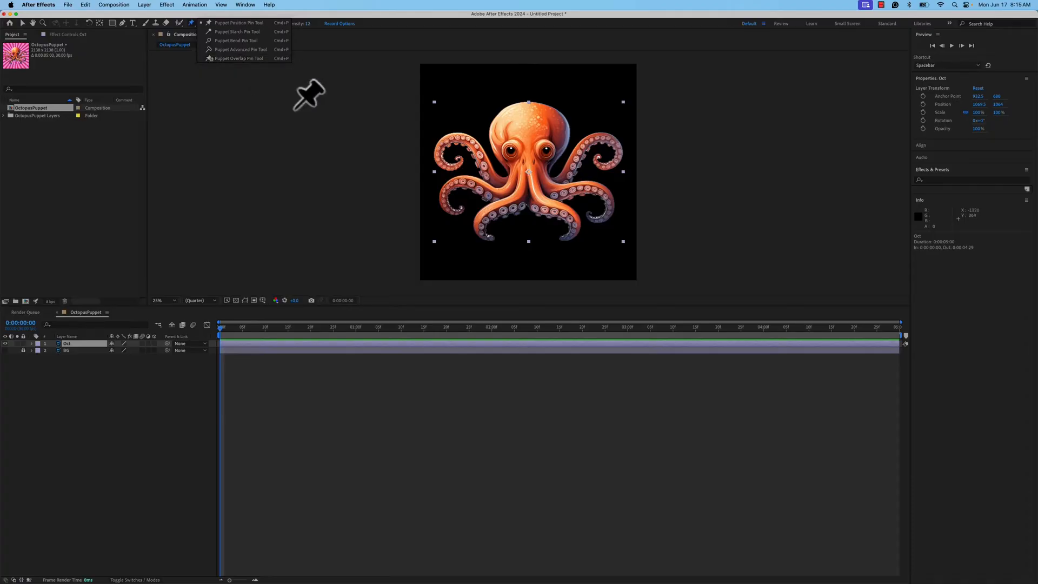
click(238, 22)
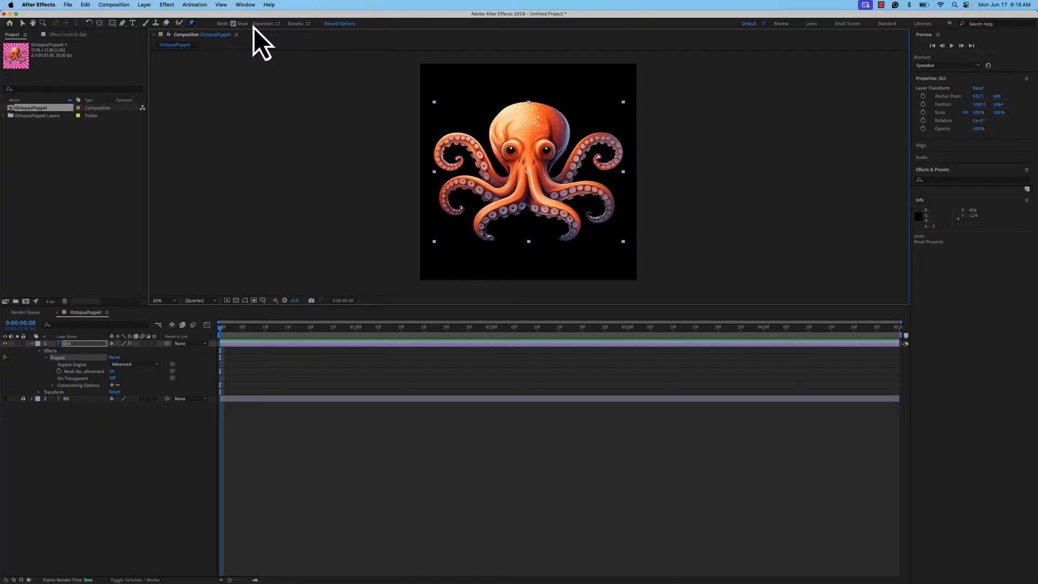
mouse_move(266, 23)
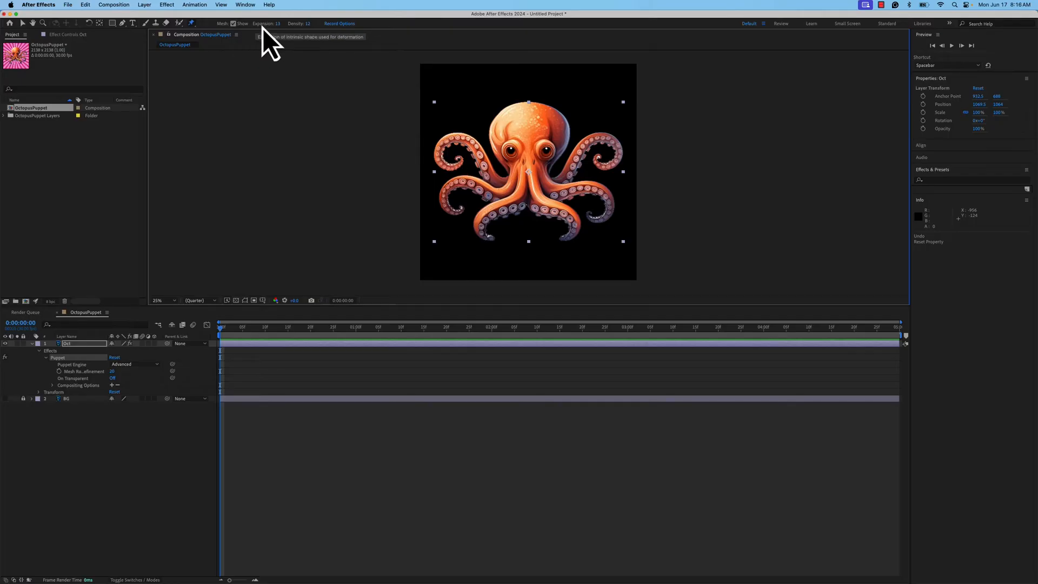
mouse_move(340, 23)
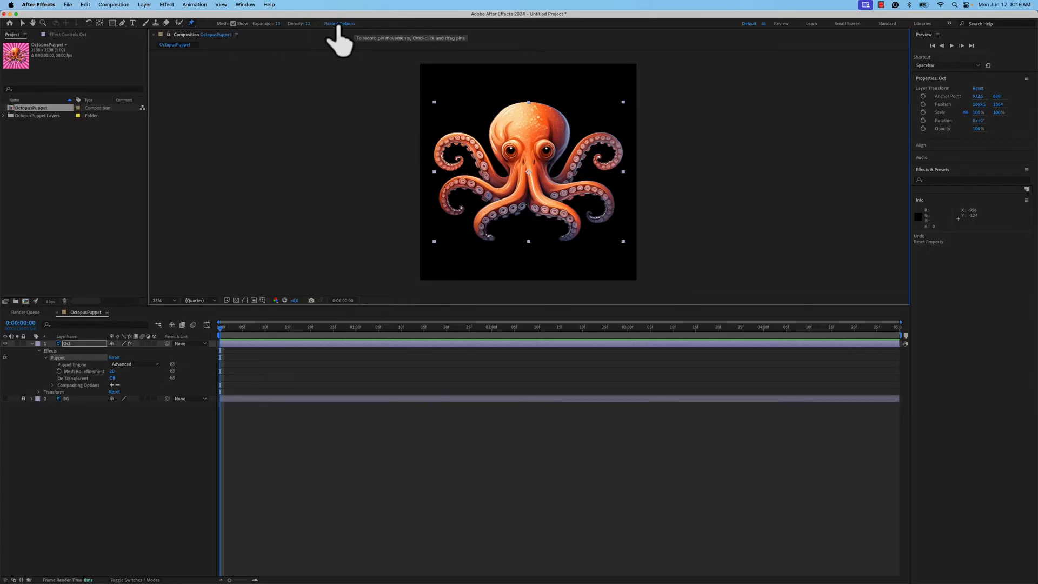
click(339, 23)
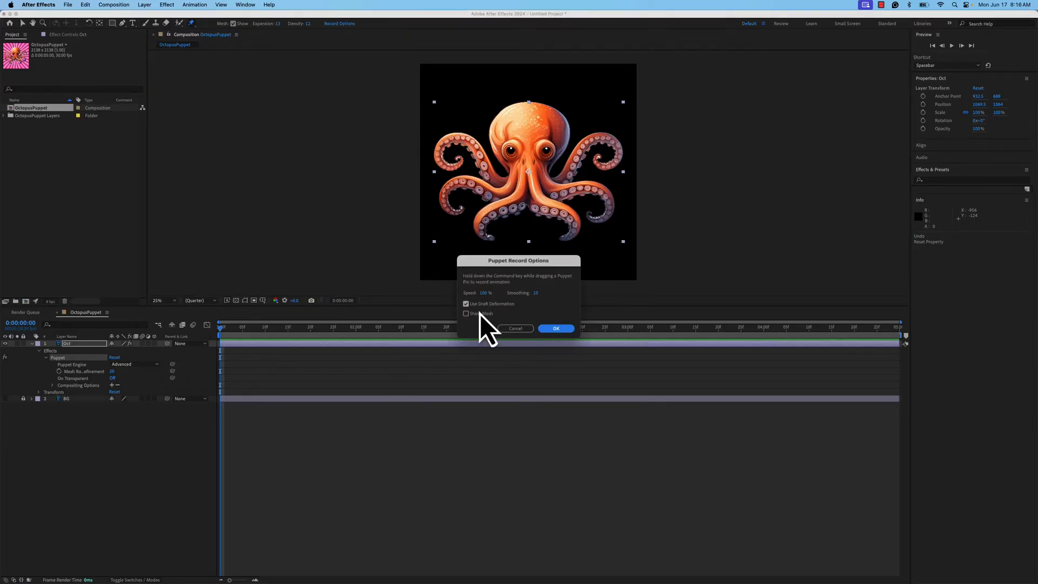
mouse_move(487, 314)
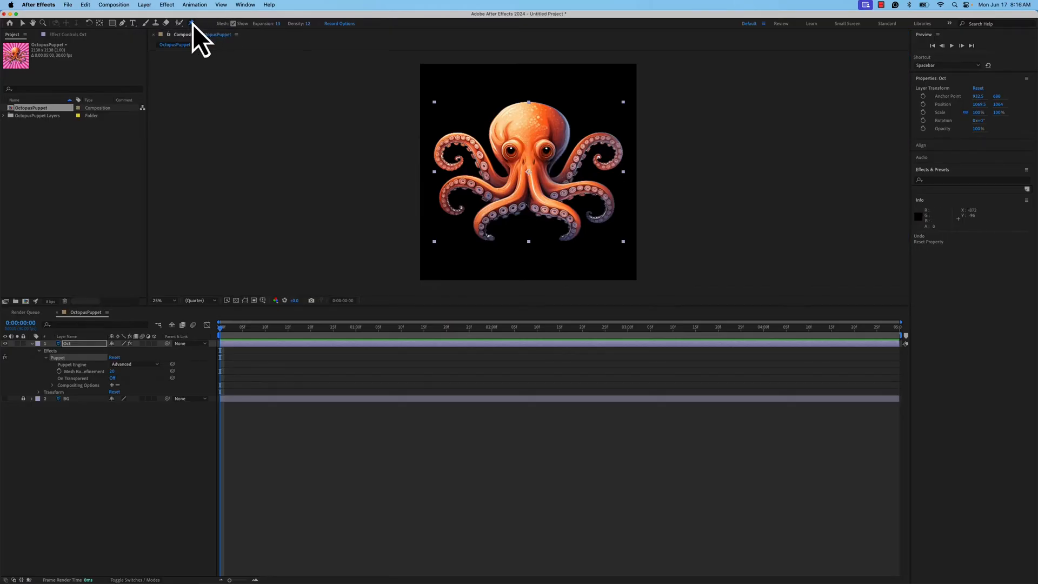
mouse_move(79, 364)
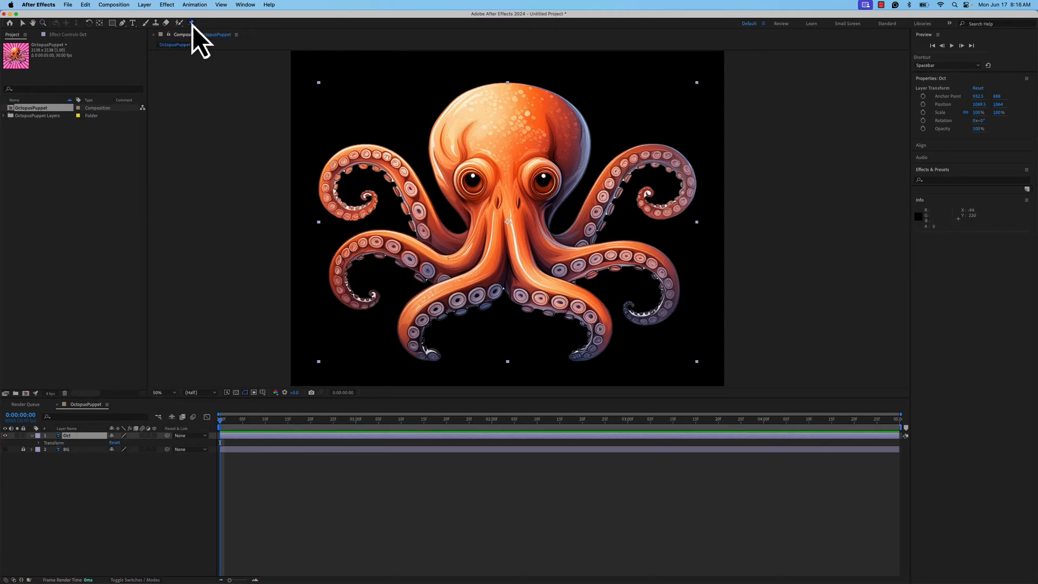
Step: Place the first Puppet Position pin on top of the octopus's head
click(179, 22)
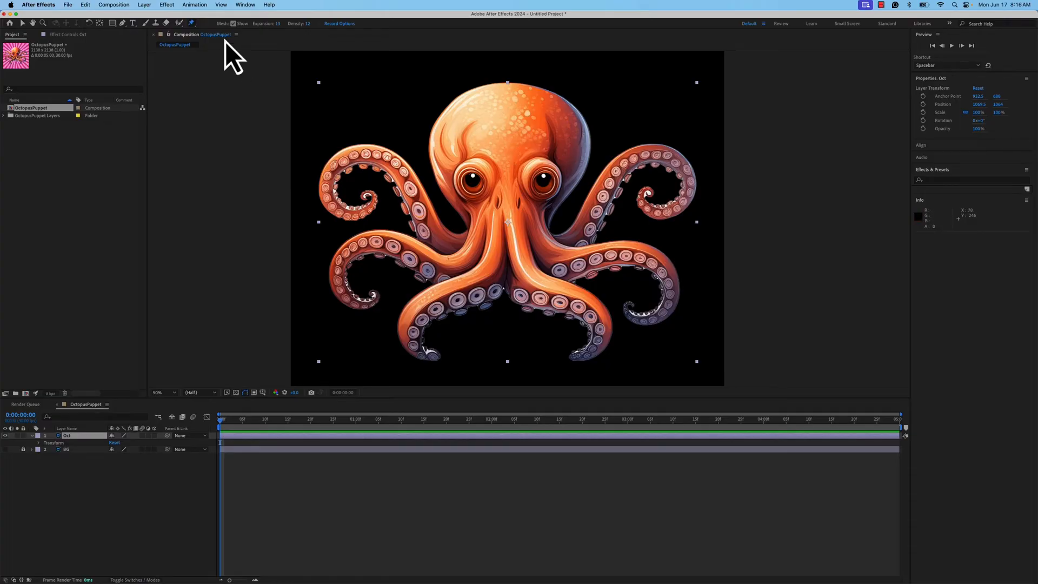
click(526, 139)
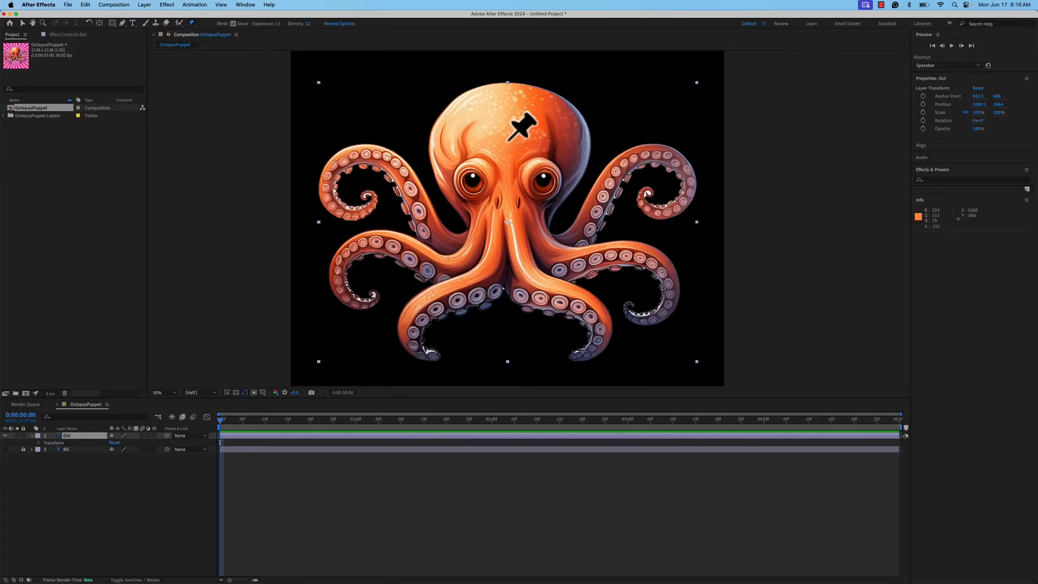
click(536, 118)
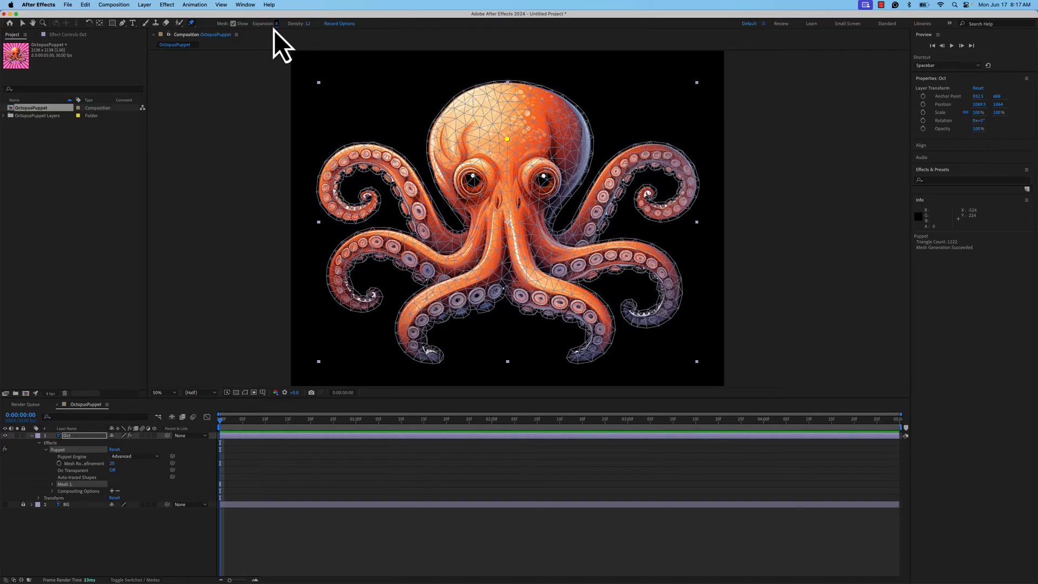
mouse_move(317, 92)
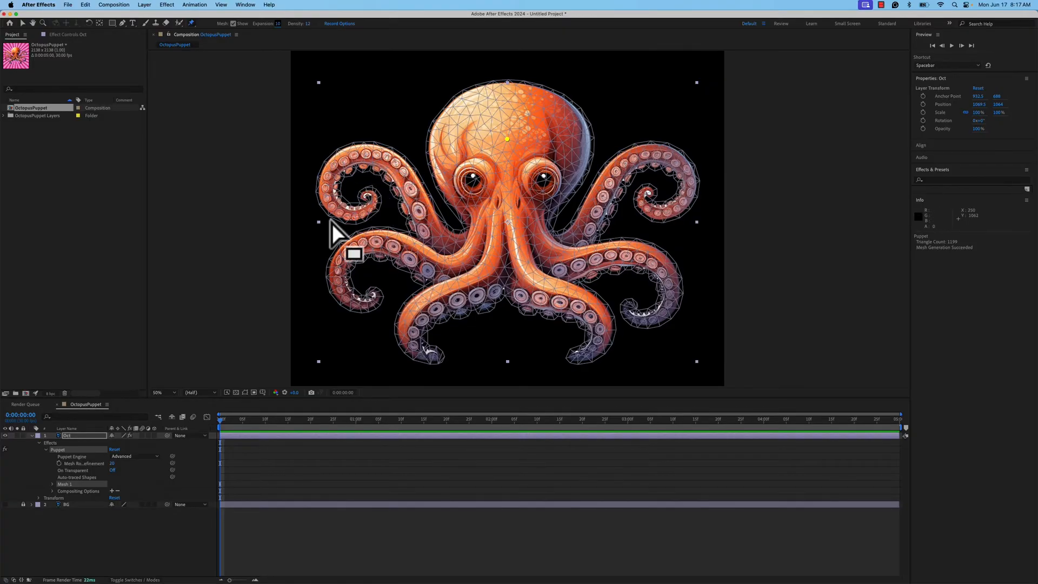
mouse_move(483, 235)
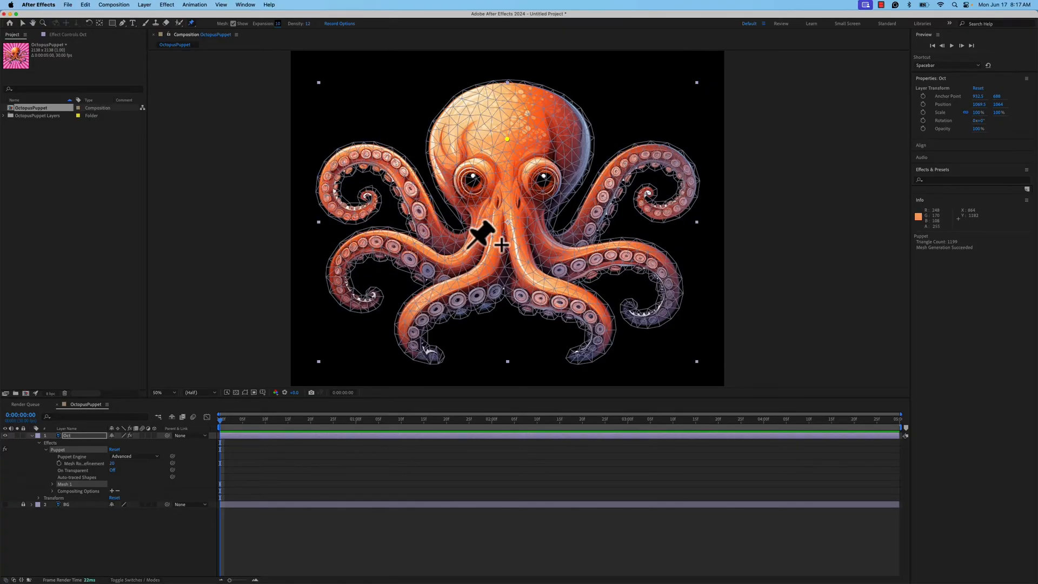
mouse_move(692, 130)
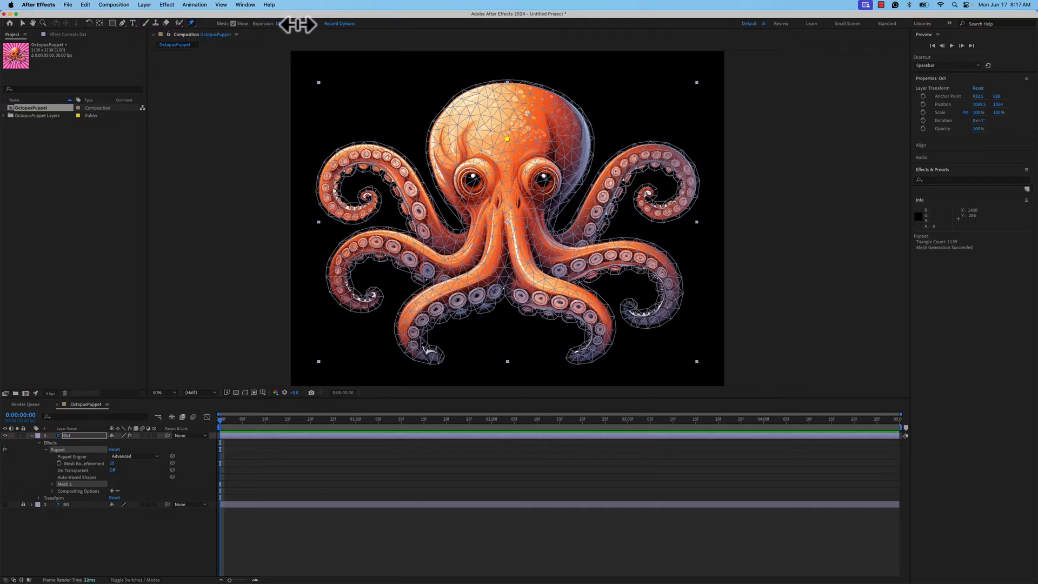
Step: Set the puppet mesh Expansion to 10 and move into the Density field
click(510, 103)
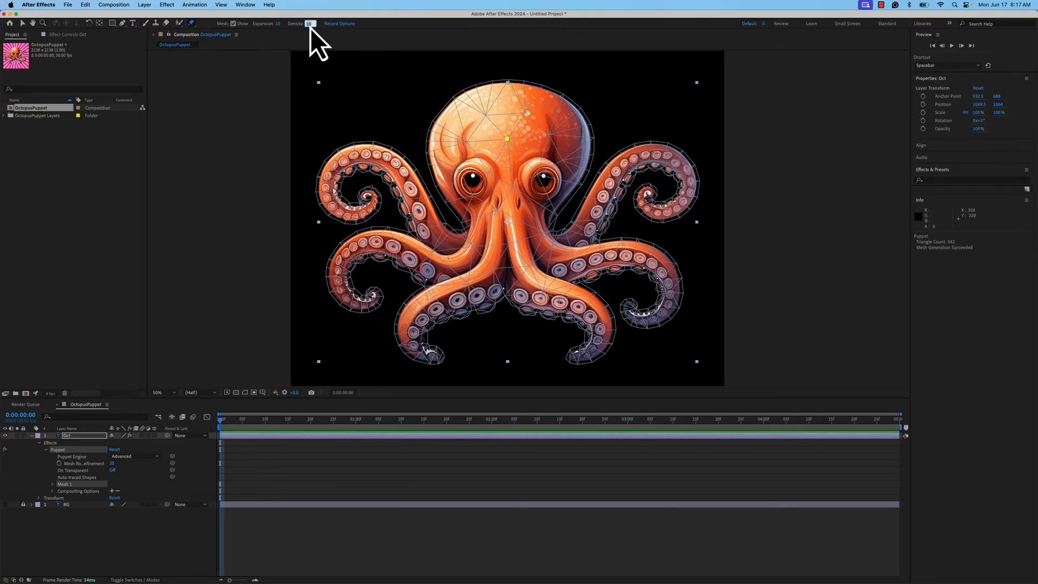
Step: Set mesh Density to 12 and reposition the head and body puppet pins
text(12)
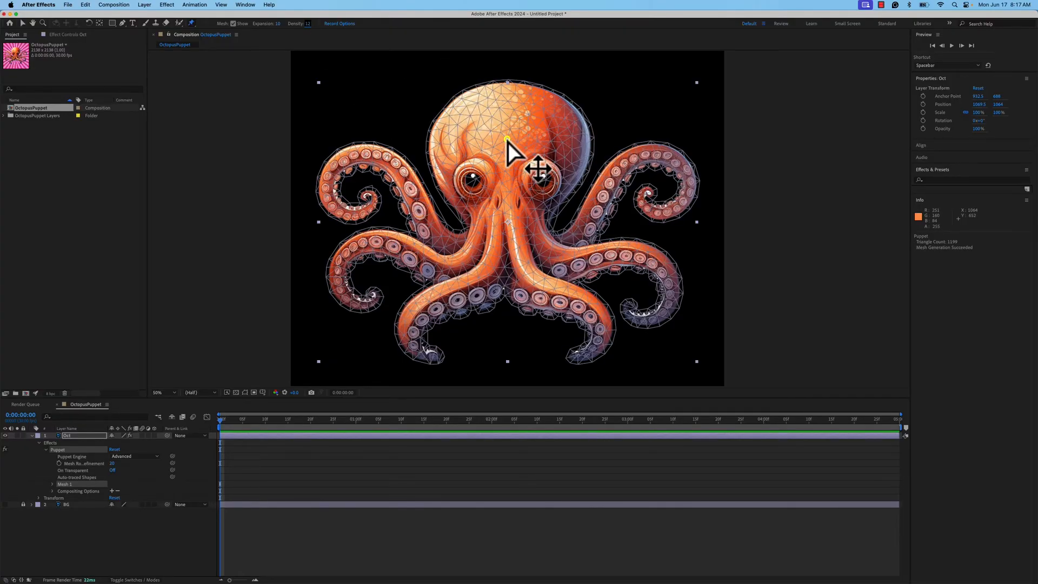
drag(507, 139, 529, 127)
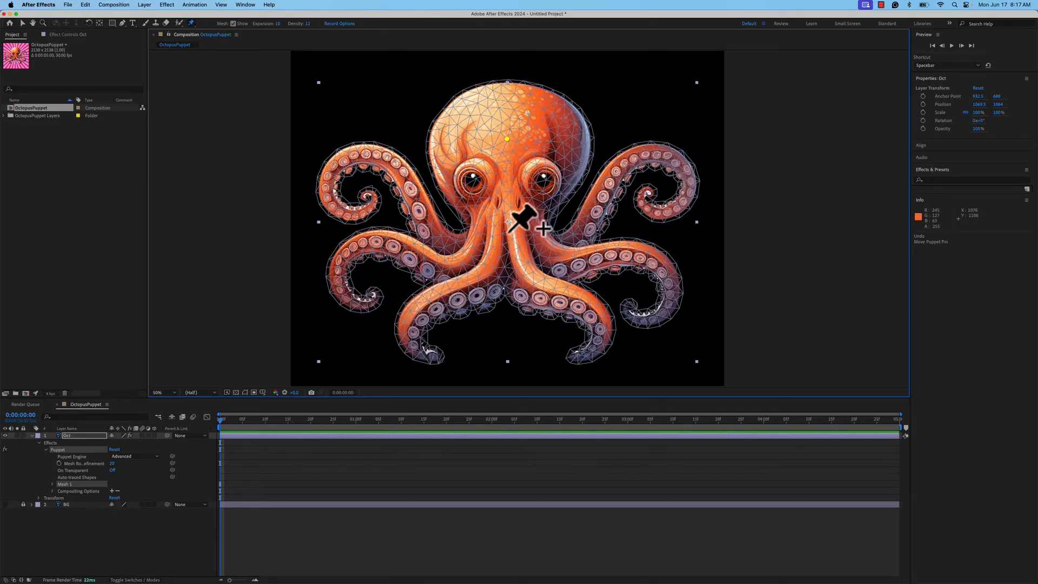
drag(522, 218, 497, 224)
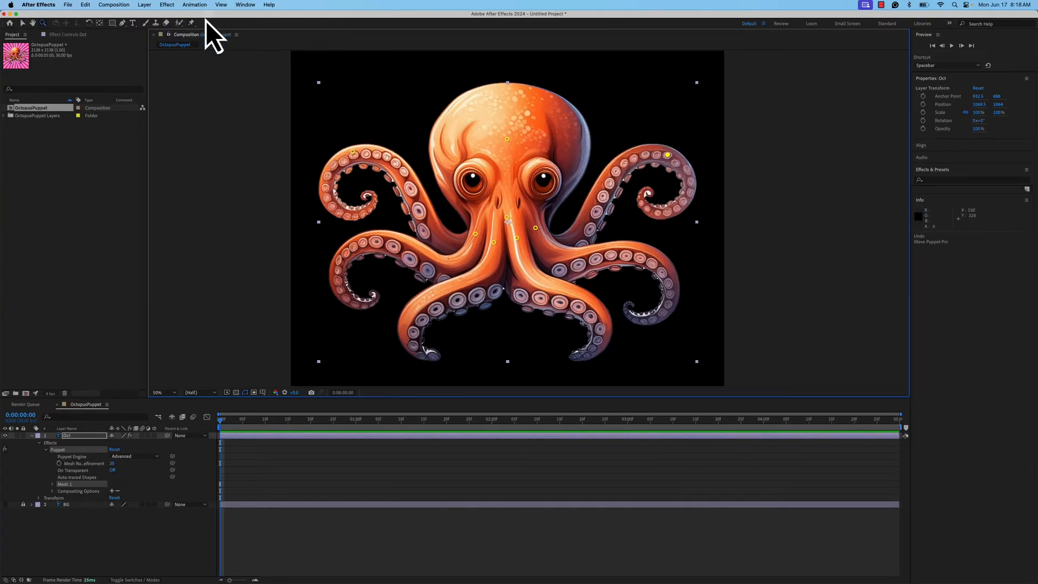
Step: Switch to the Puppet Starch Pin Tool and add a starch pin on the octopus body
click(192, 22)
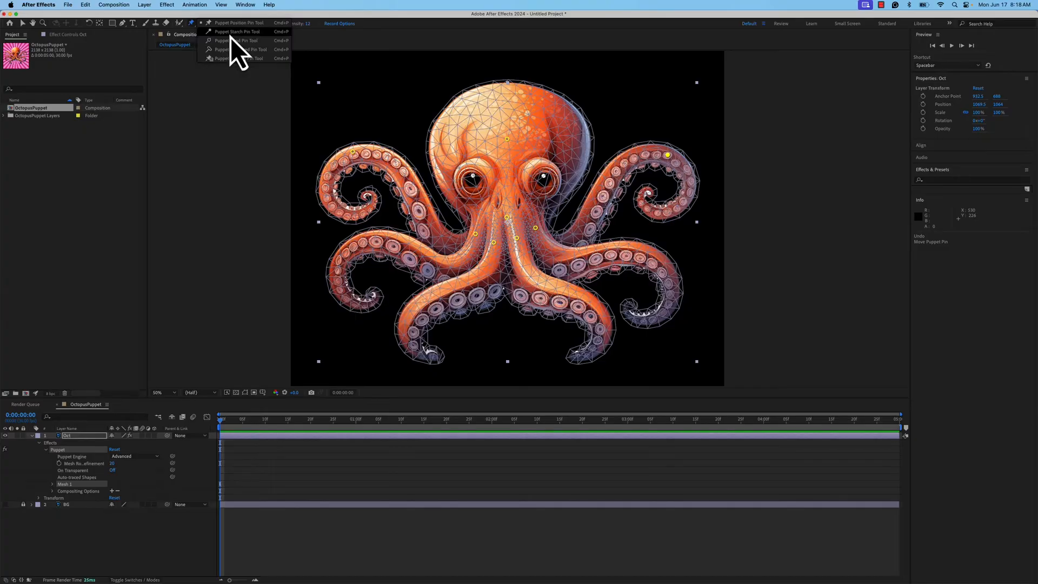
mouse_move(237, 52)
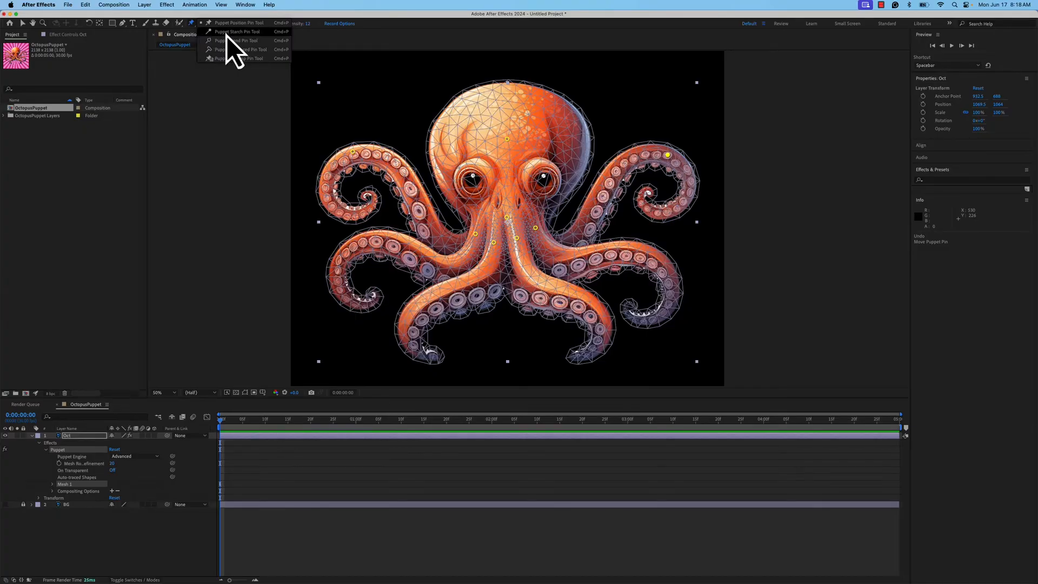
click(239, 22)
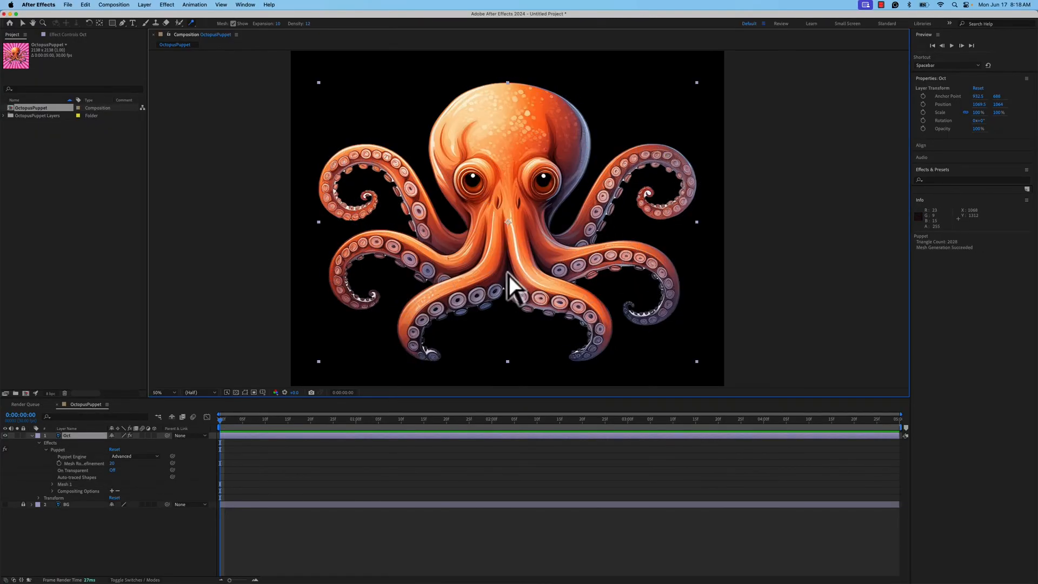
click(473, 264)
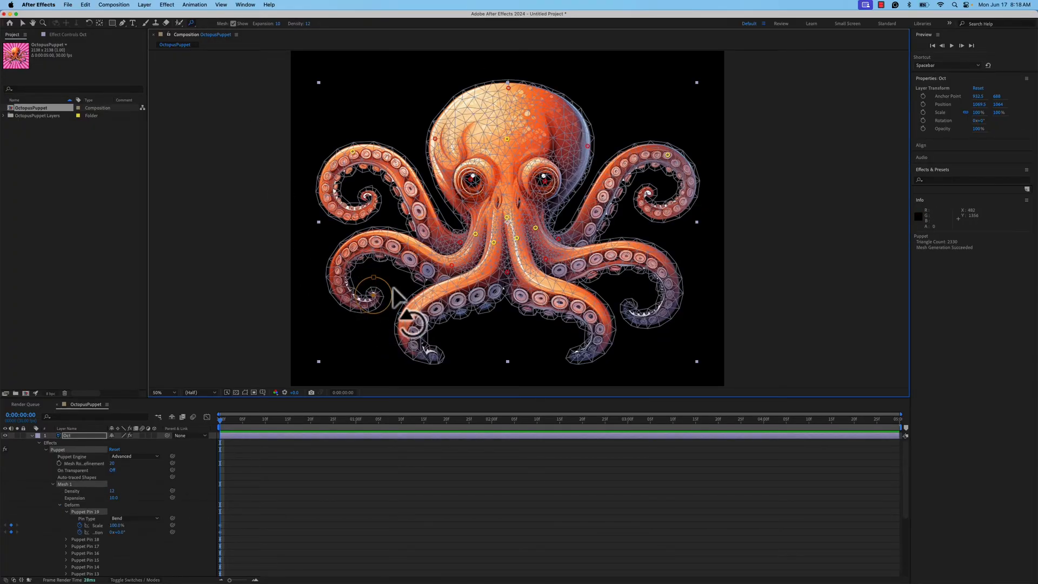
Step: Twist the lower-left tentacle by rotating bend pin 20
drag(397, 298, 362, 264)
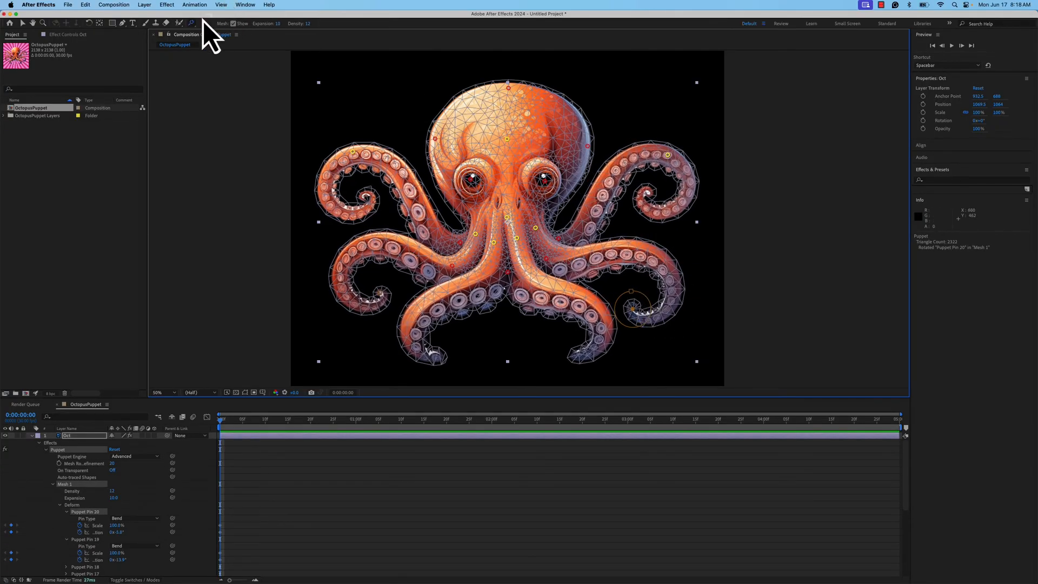
Step: Add advanced pin 21 at the lower-left tip, adjust its position, scale and rotation, then pin the lower-right tip
click(192, 23)
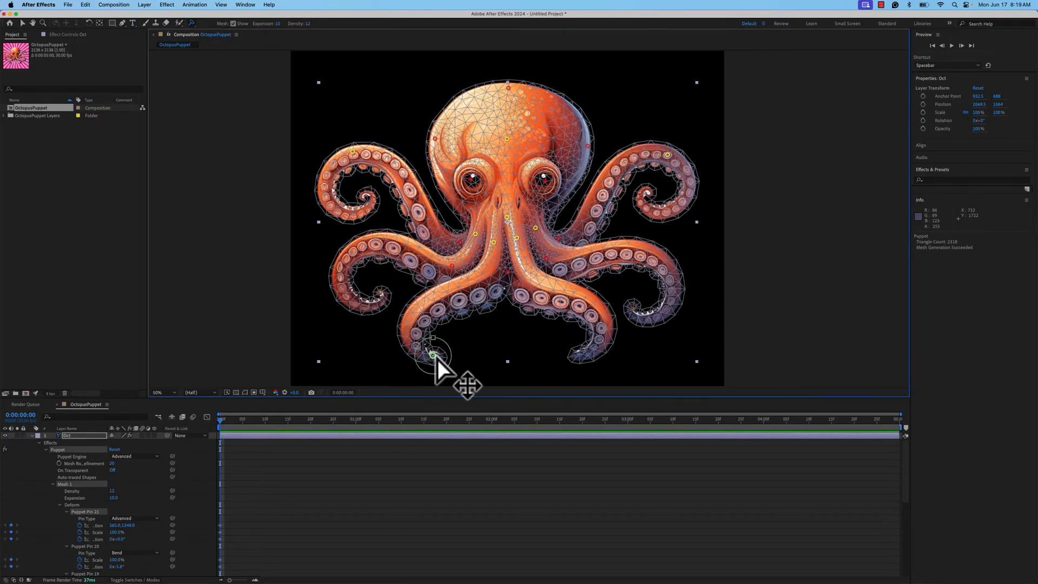
drag(437, 348, 449, 350)
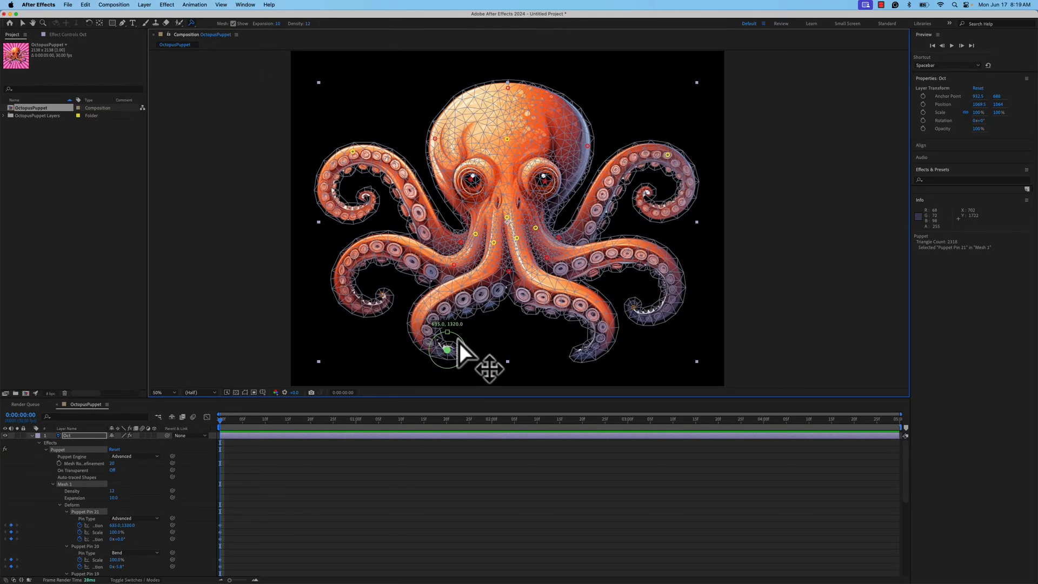
drag(447, 349, 430, 356)
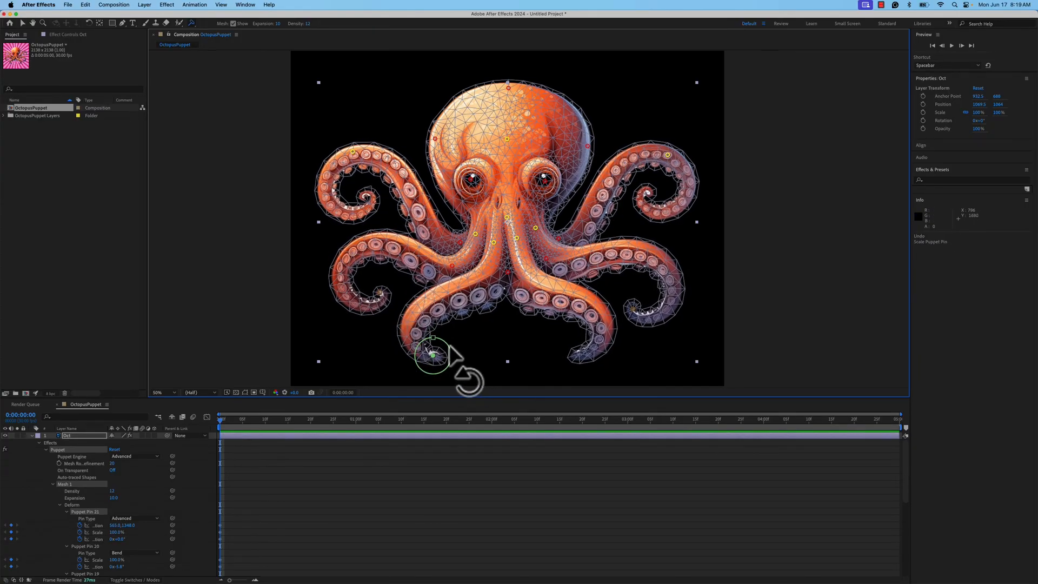
drag(433, 354, 451, 367)
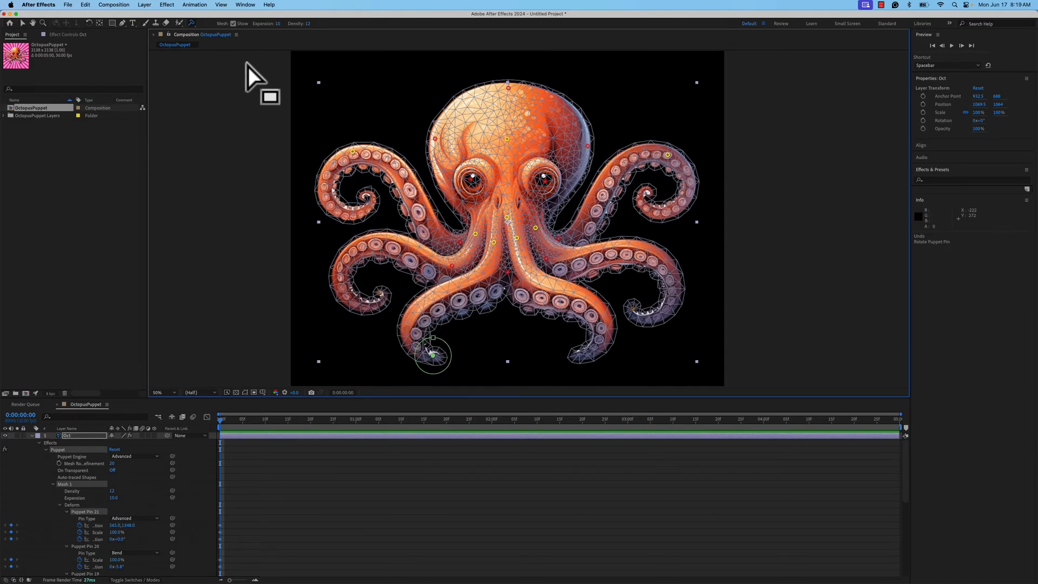
mouse_move(513, 153)
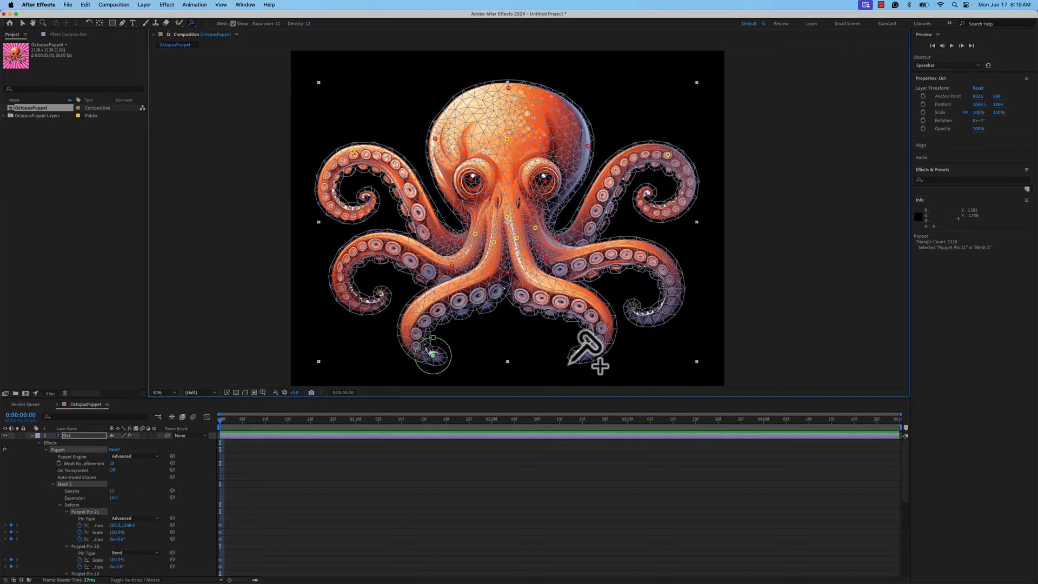
click(179, 23)
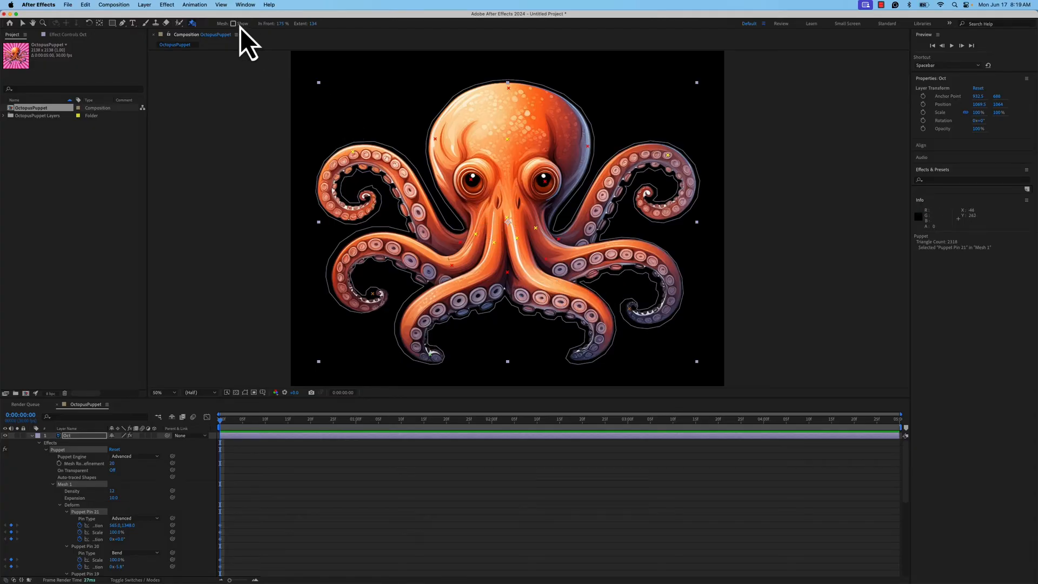
Step: Show the mesh and add pin 22 at the lower-right tentacle tip, test-pulling it
click(234, 23)
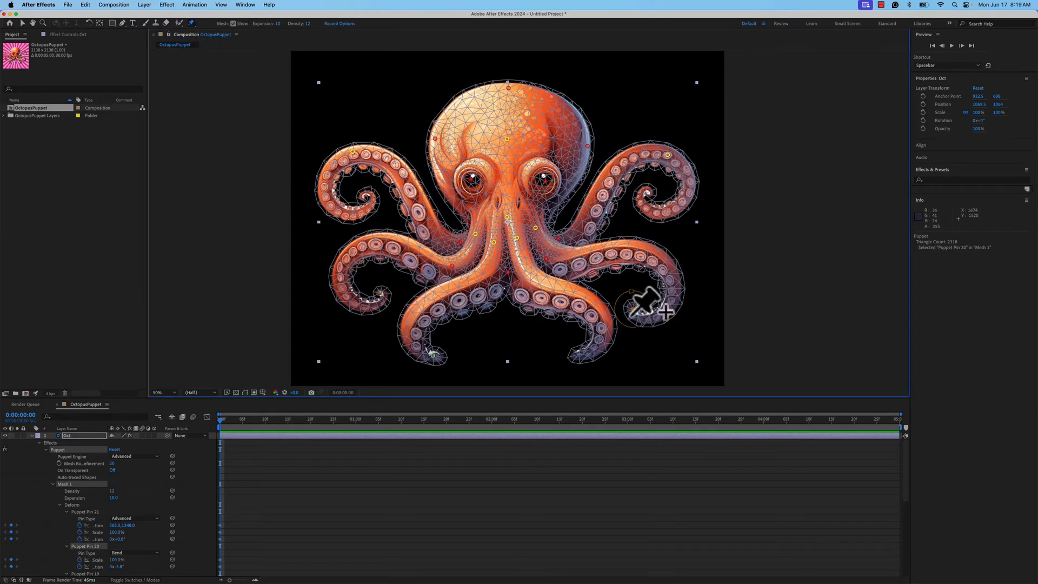
click(192, 23)
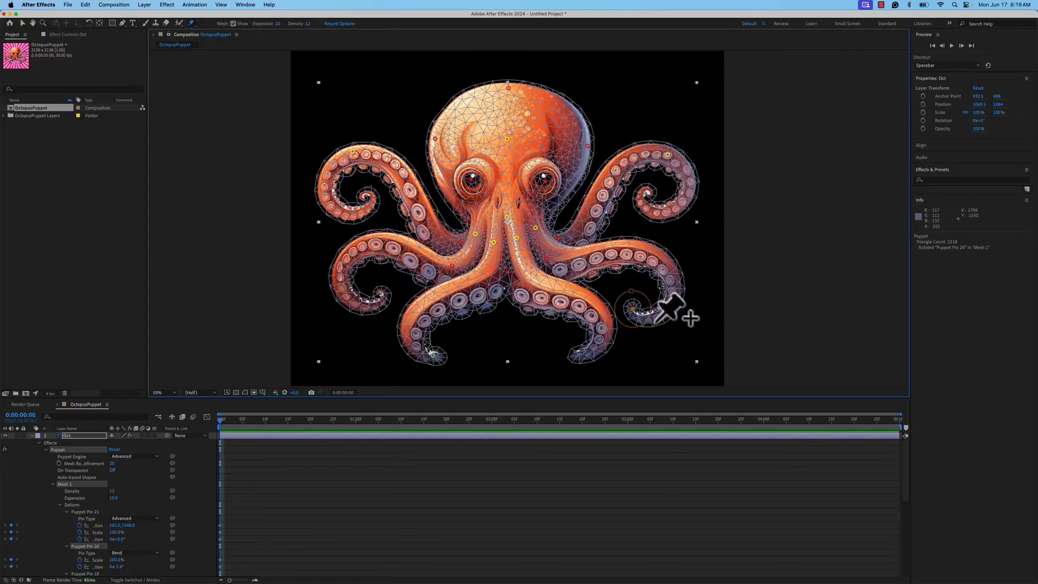
click(635, 316)
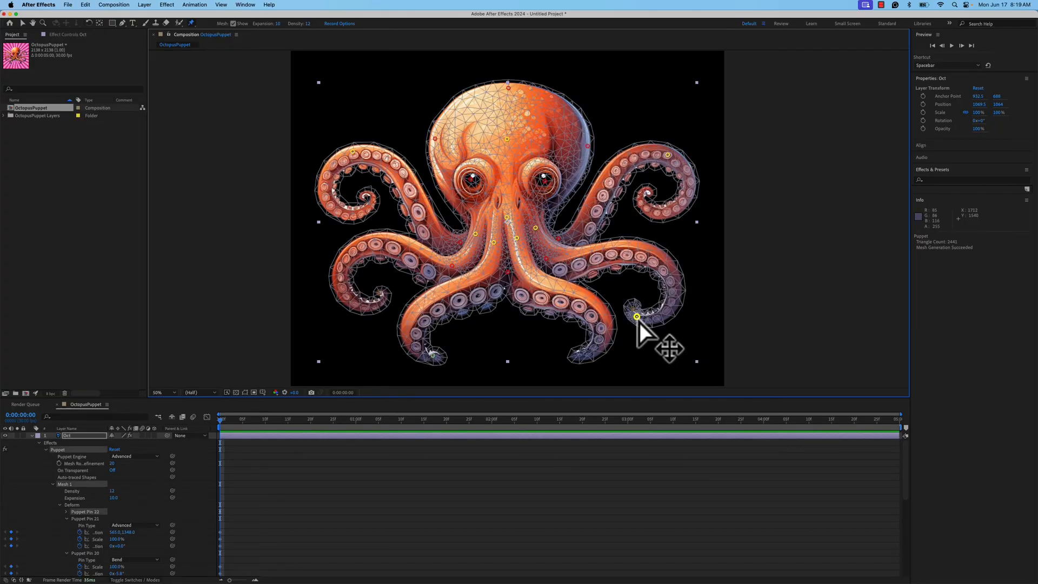
drag(637, 316, 591, 329)
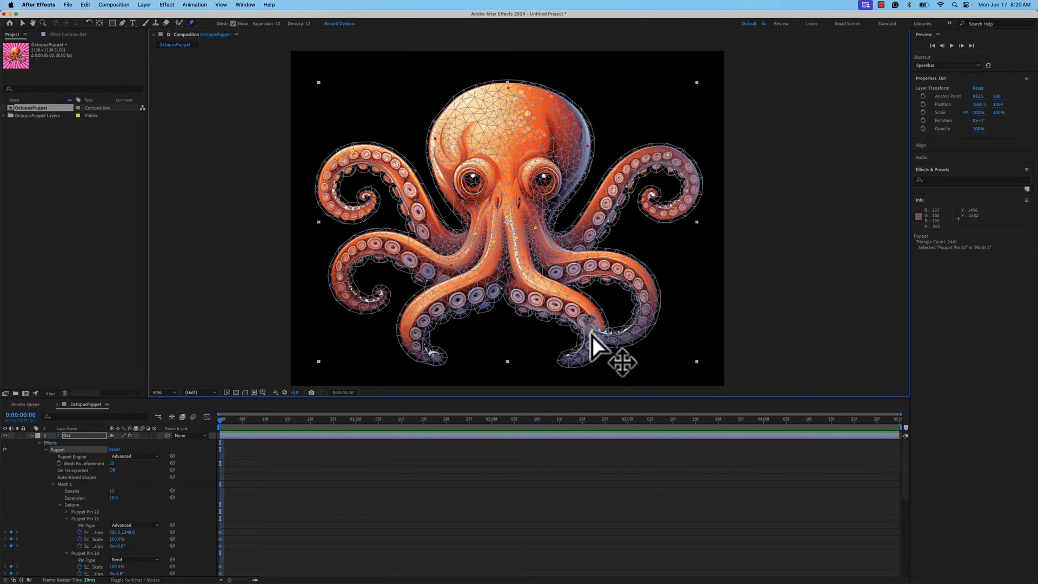
drag(595, 348, 638, 316)
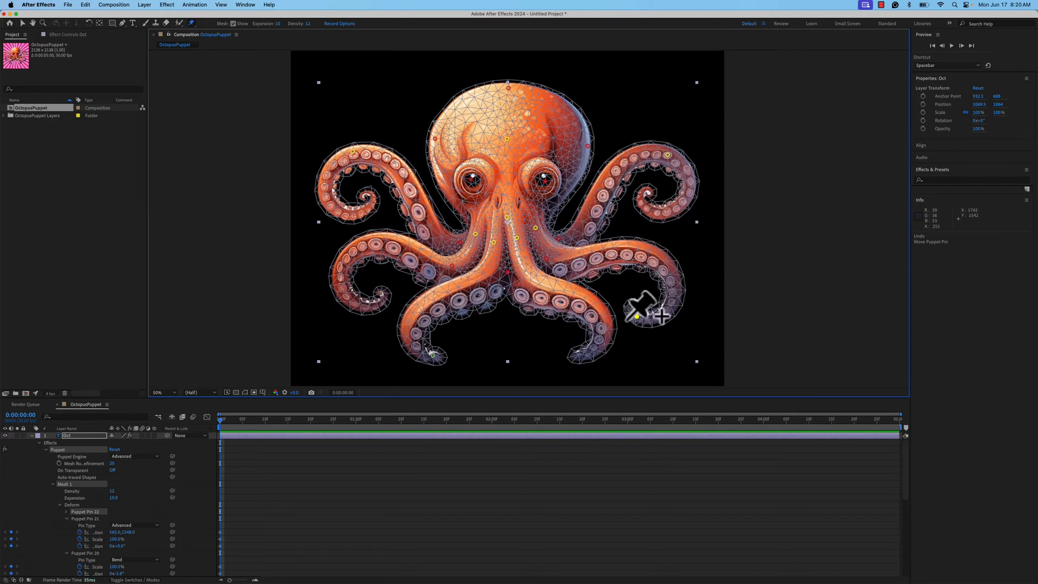
mouse_move(652, 334)
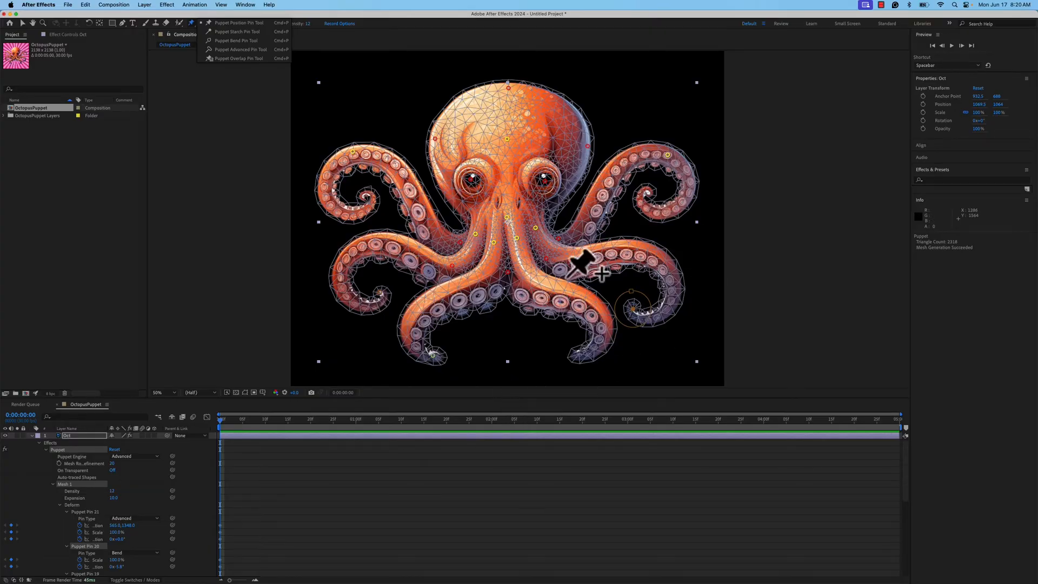
Step: Key all pin properties at 0:00, paste identical keyframes at 4:29, and preview the loop
click(156, 392)
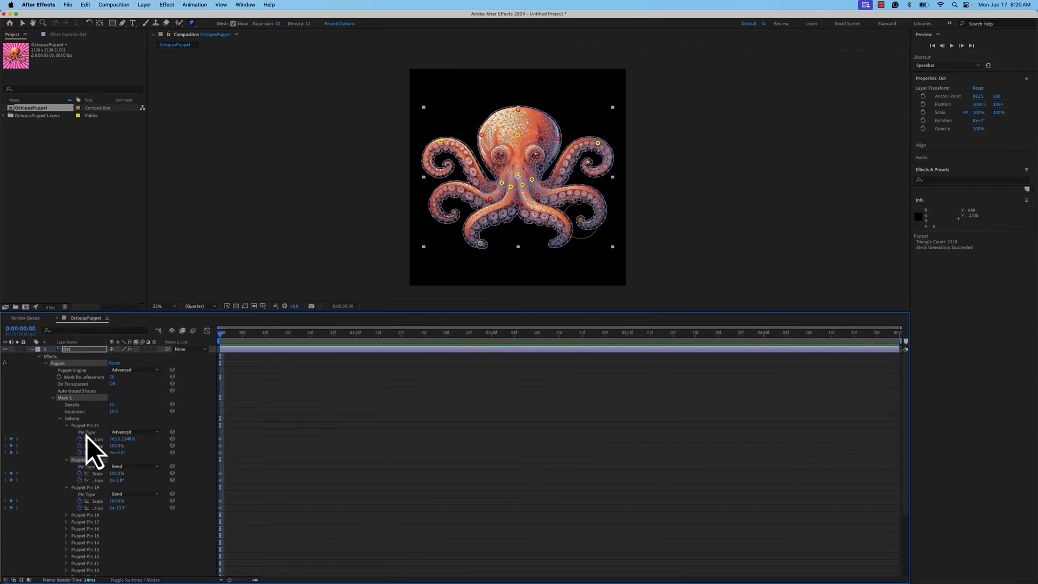
click(265, 333)
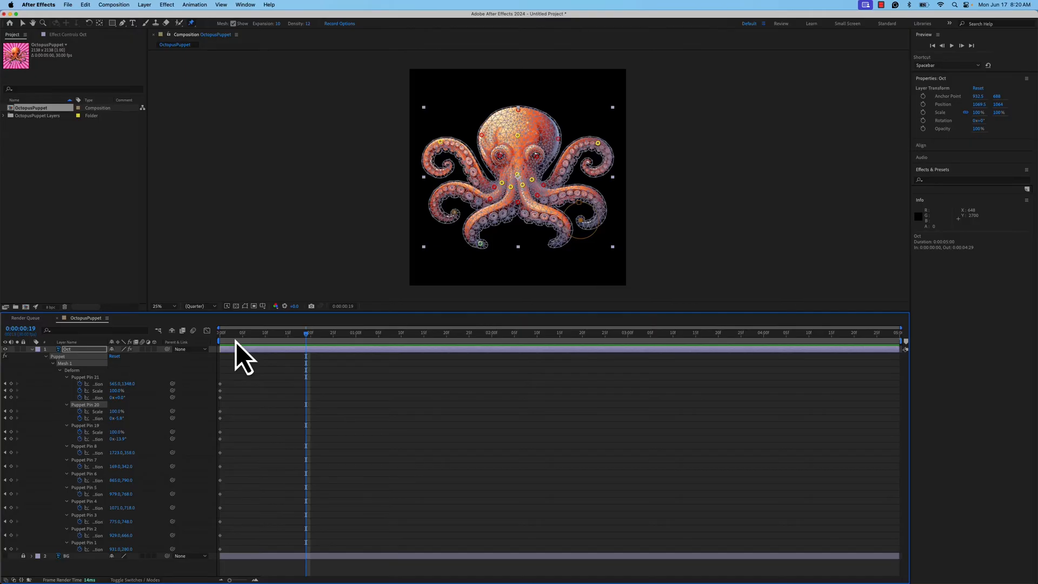
click(223, 342)
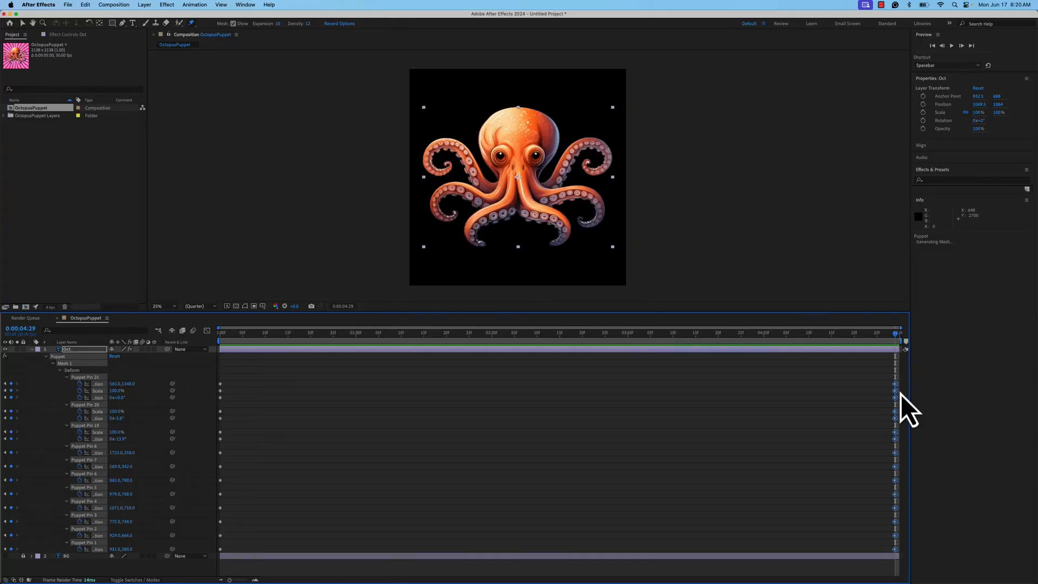
click(896, 384)
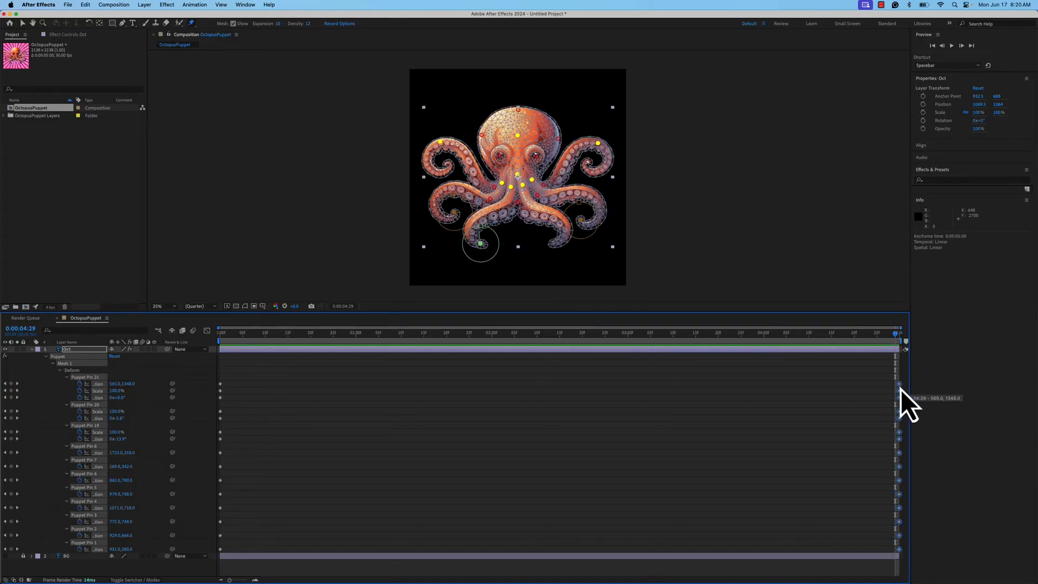
mouse_move(926, 354)
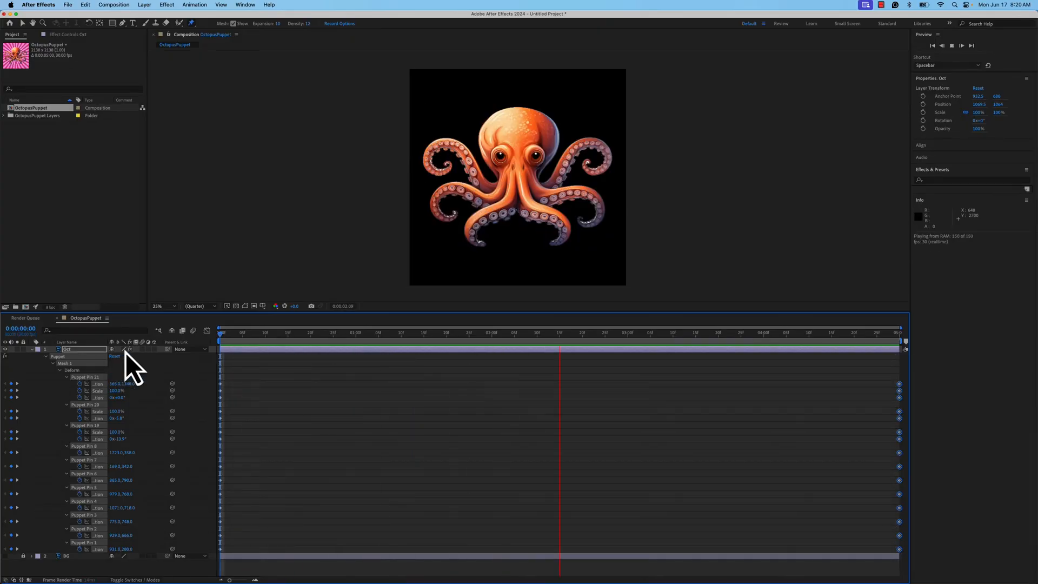
click(542, 333)
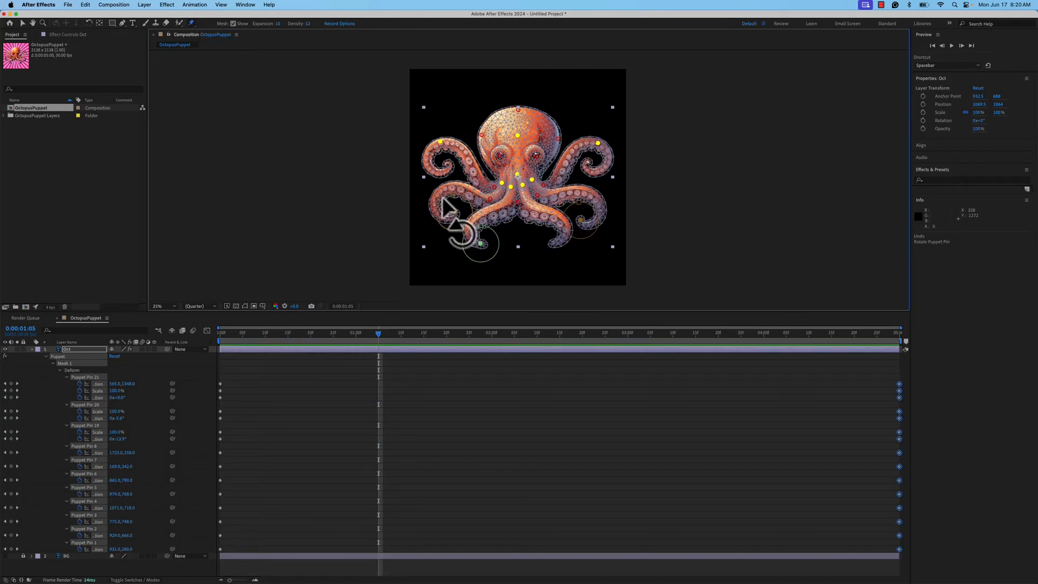
Step: Curl the lower-left and lower-right tentacles with mid-loop pin keyframes around 2.5 seconds
drag(463, 232, 602, 239)
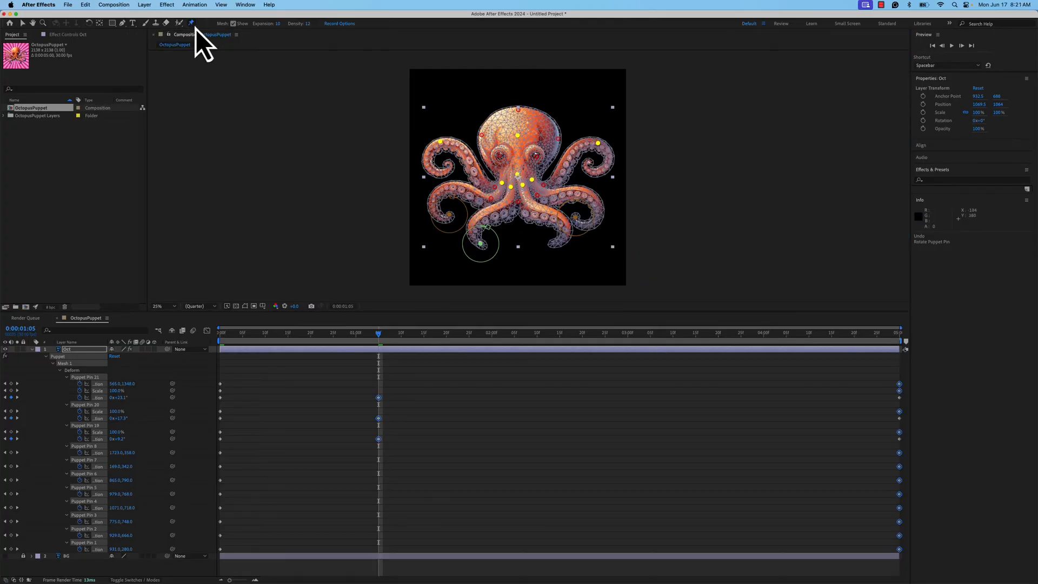
mouse_move(518, 152)
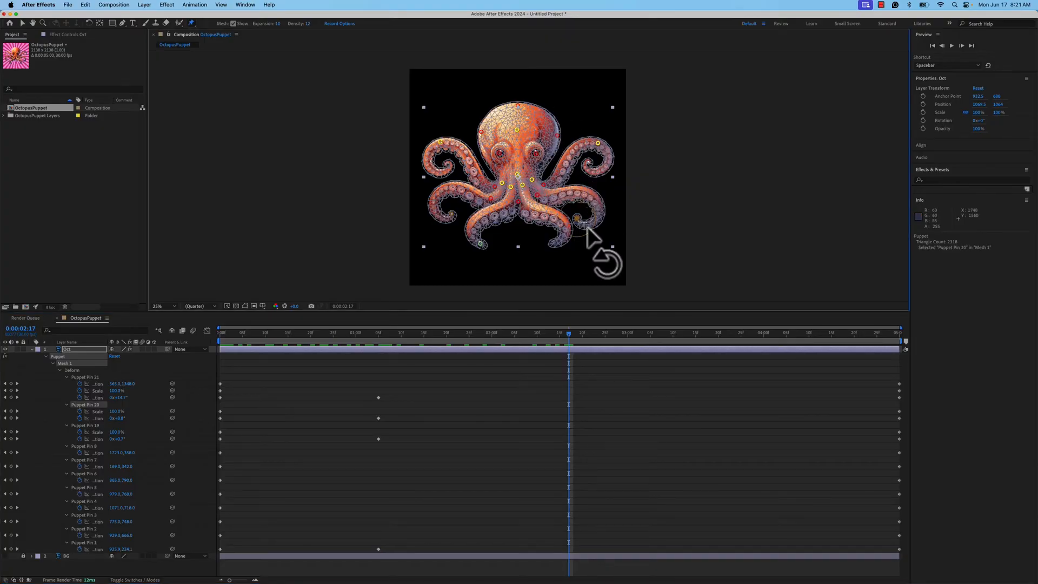
drag(579, 219, 609, 192)
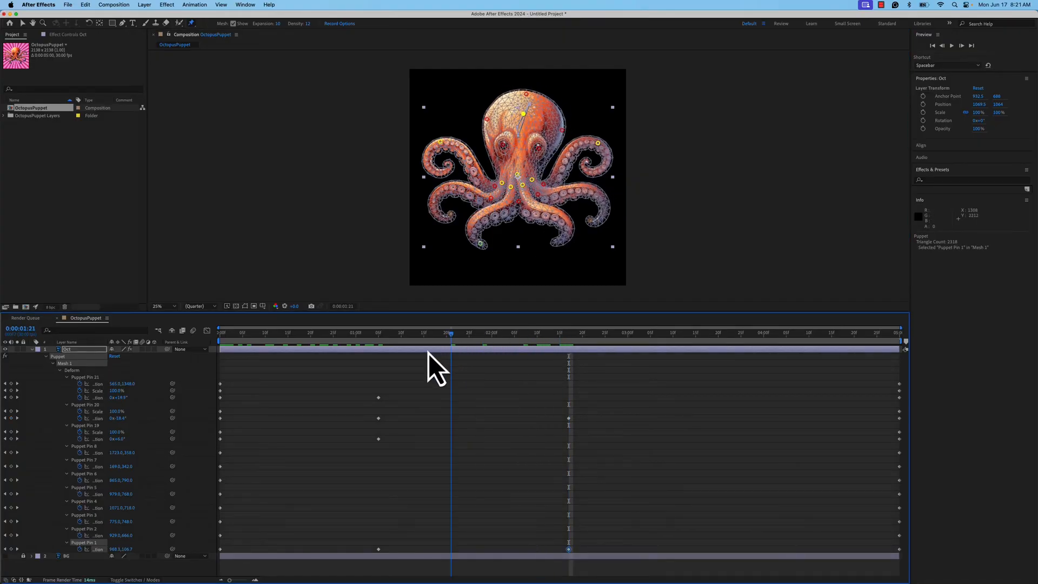
click(609, 333)
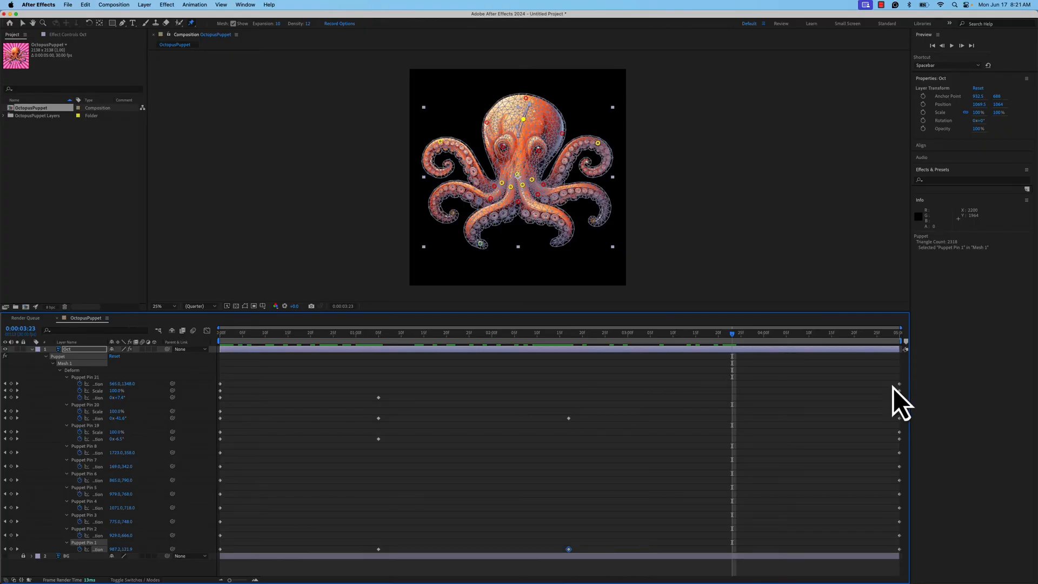
mouse_move(509, 119)
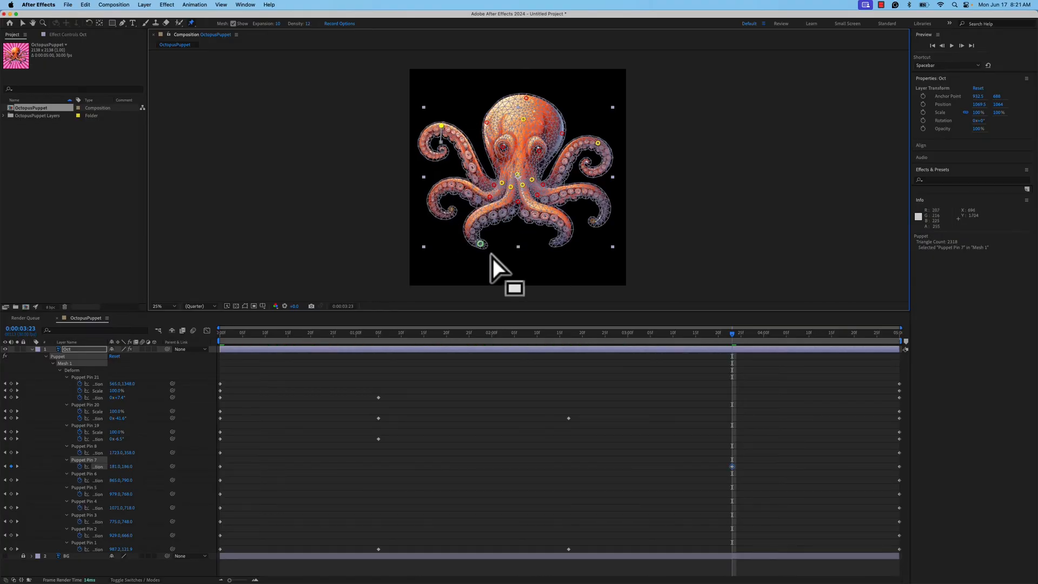
mouse_move(522, 268)
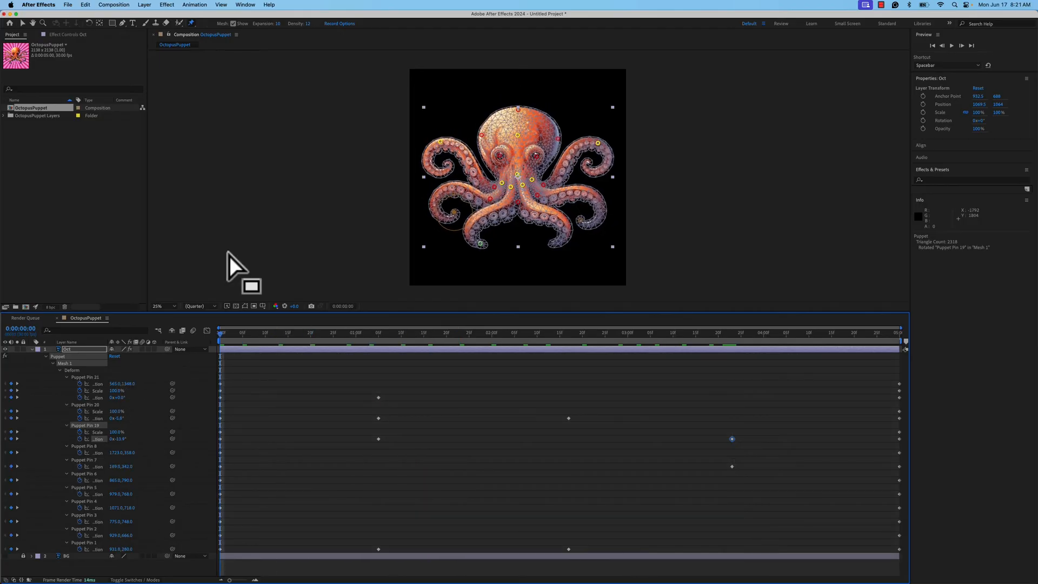
Step: Apply Easy Ease to all the selected pin keyframes
key(space)
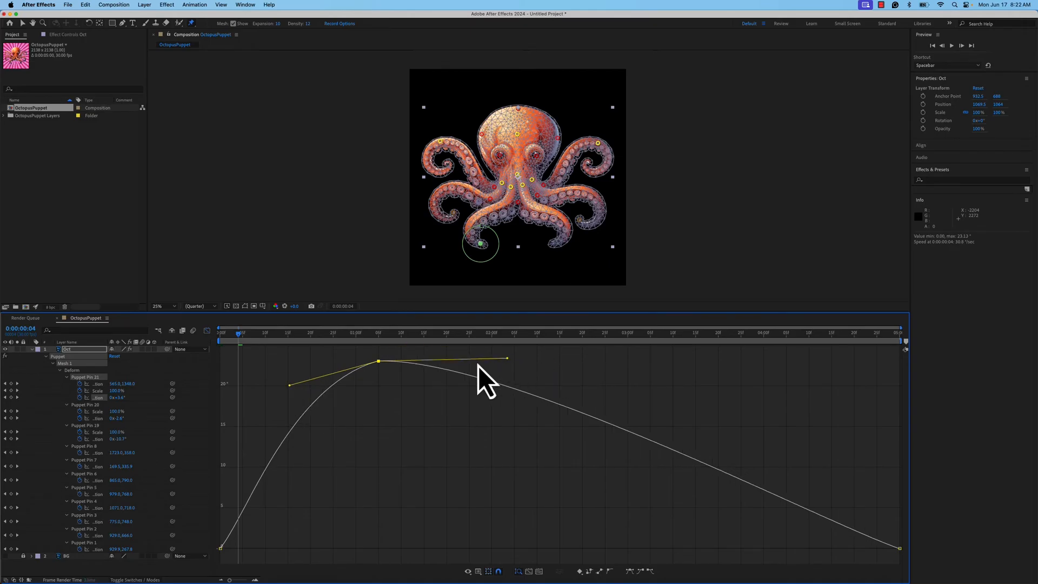
Step: Stretch the Bezier handle on the tentacle rotation's peak keyframe to lengthen its ease
drag(507, 359, 524, 354)
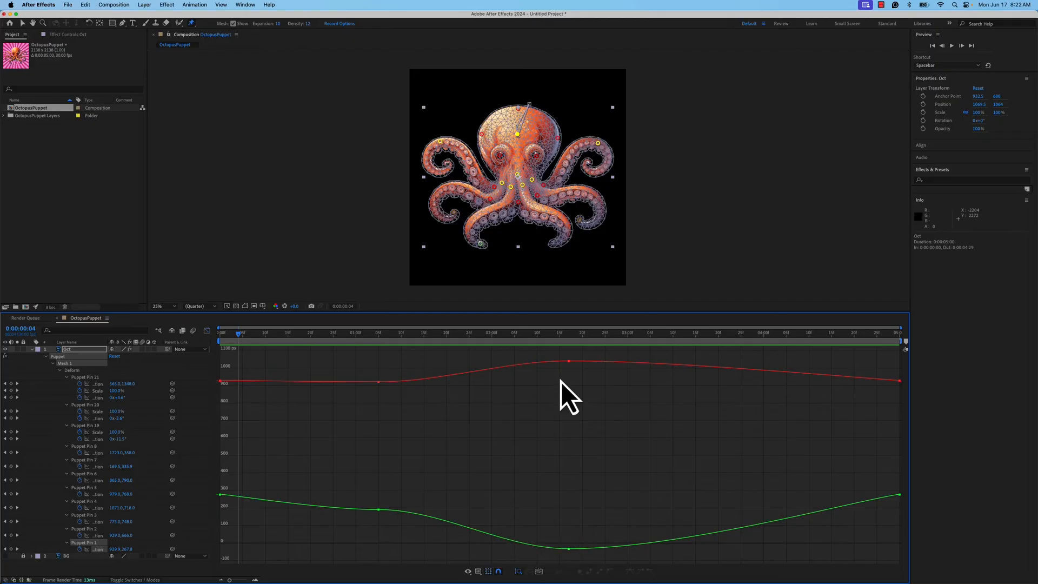
Step: Turn off the Graph Editor to return to the eased keyframe bars
click(568, 361)
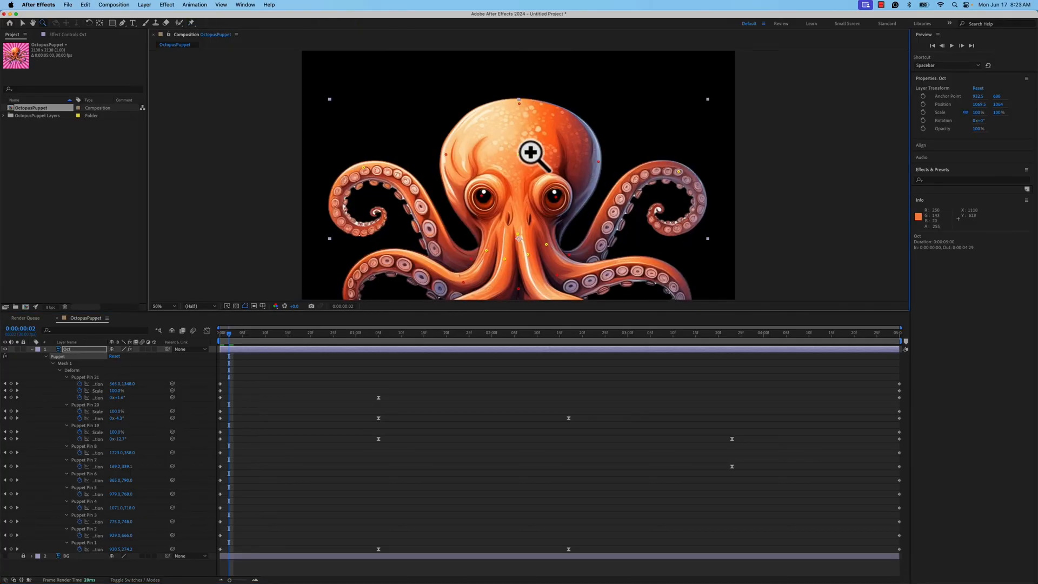
Step: Zoom the Composition panel back out to show the whole octopus
click(532, 151)
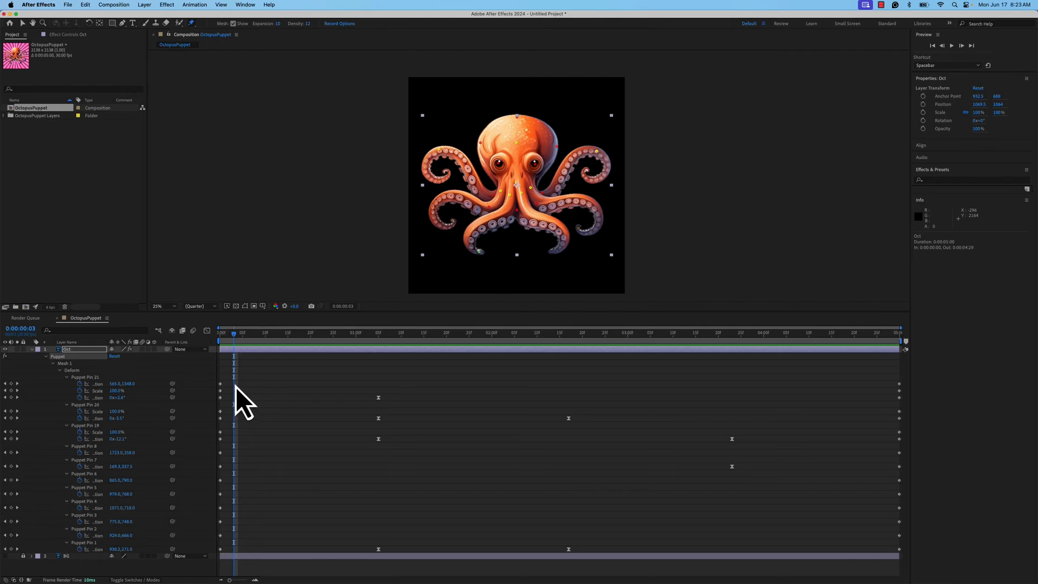
mouse_move(671, 383)
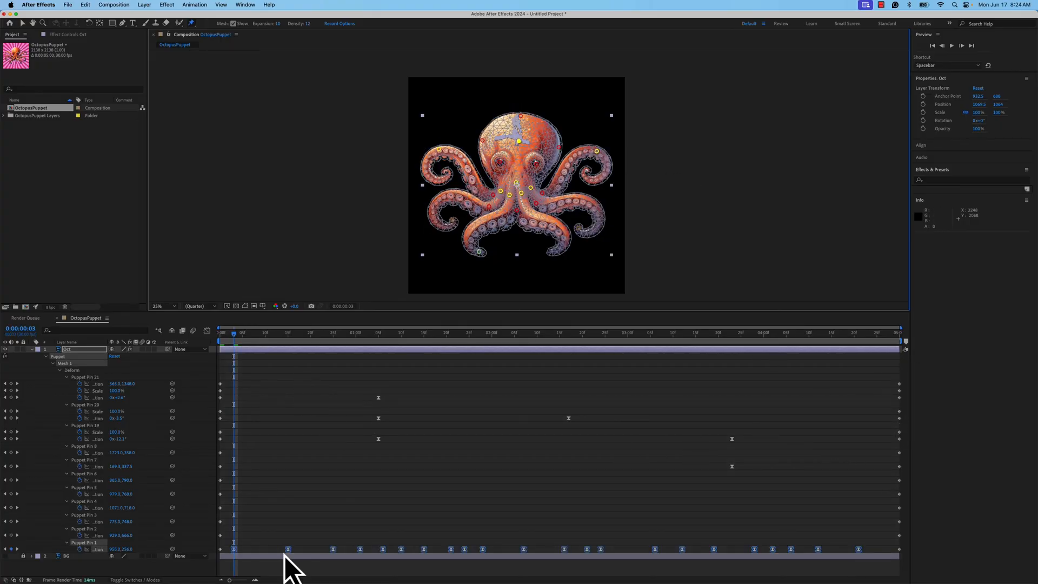
mouse_move(320, 542)
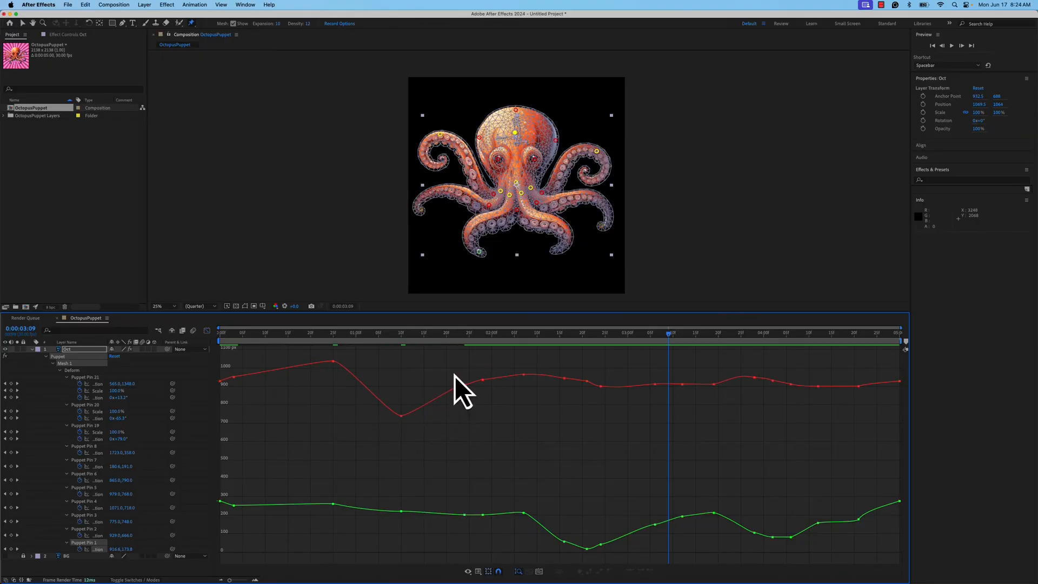
Step: Select the head pin's recorded position keyframes and Easy Ease them to smooth the curve
drag(365, 369, 431, 493)
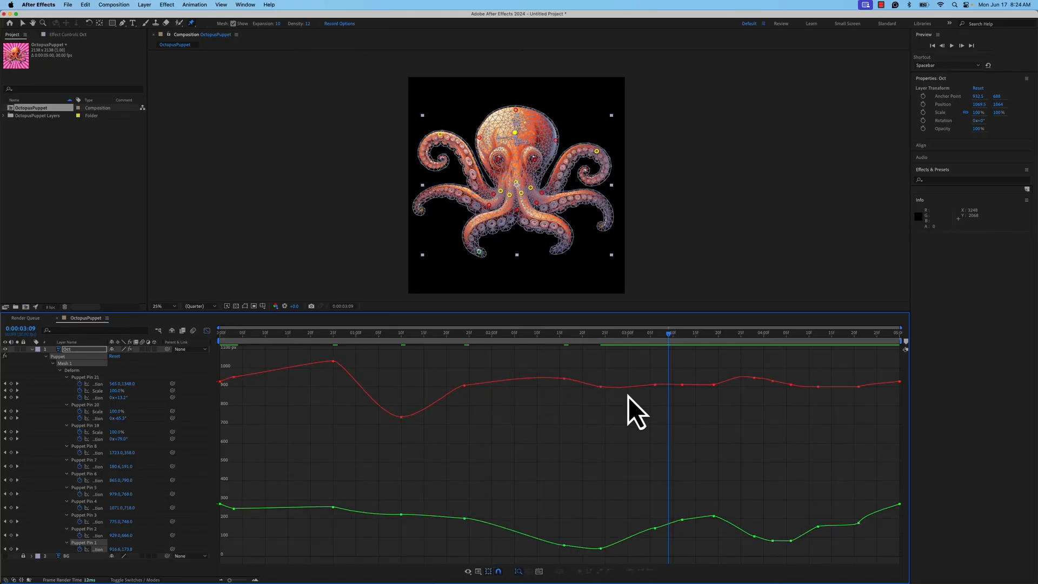
mouse_move(417, 530)
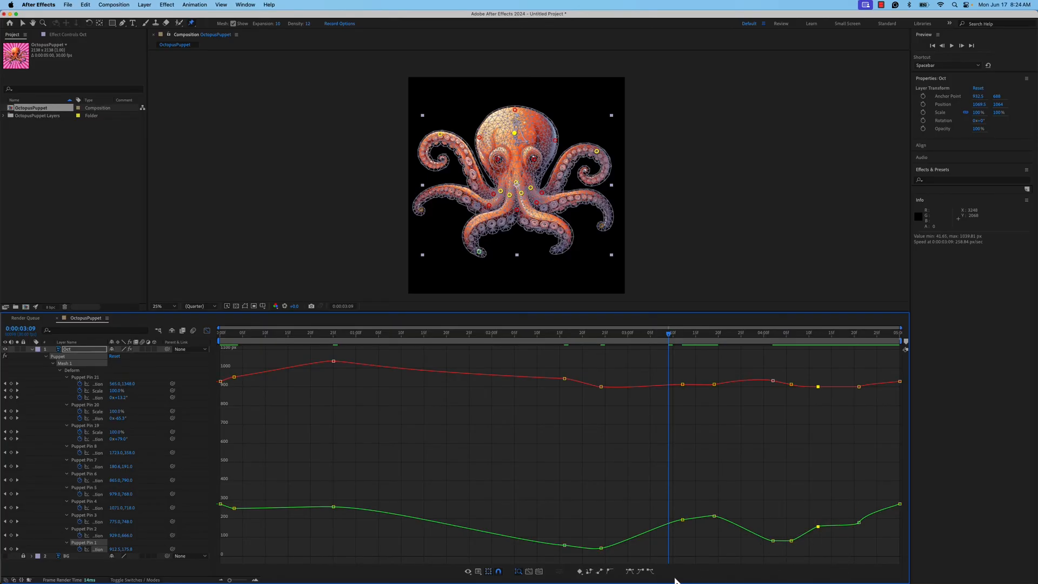
mouse_move(711, 523)
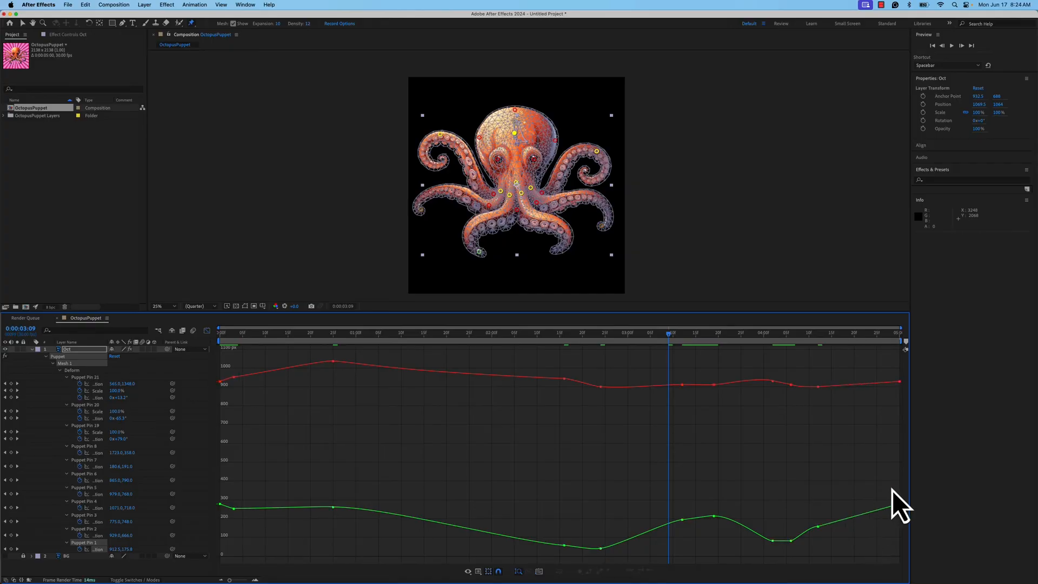
mouse_move(681, 397)
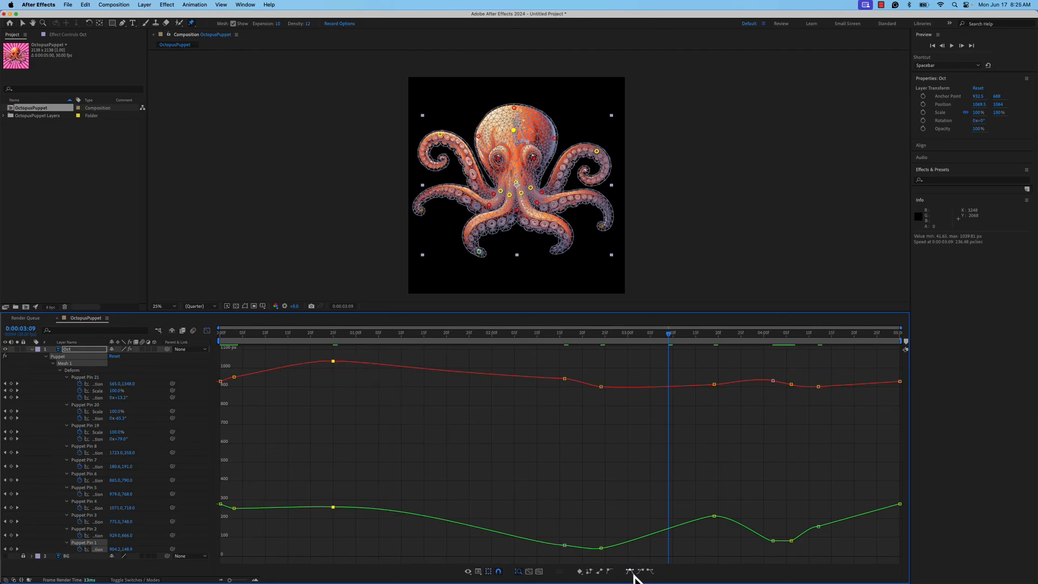
mouse_move(562, 390)
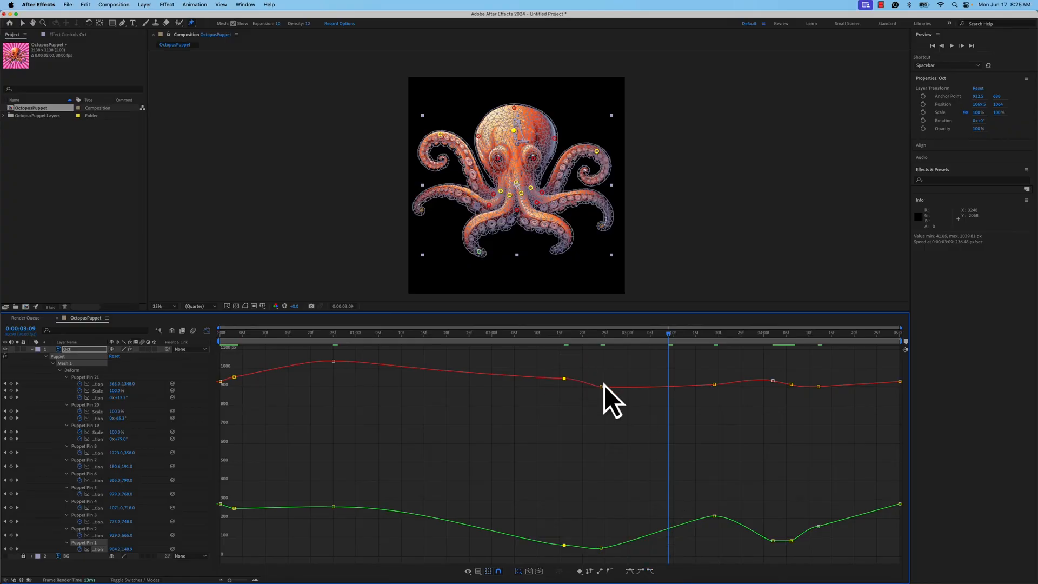
mouse_move(781, 563)
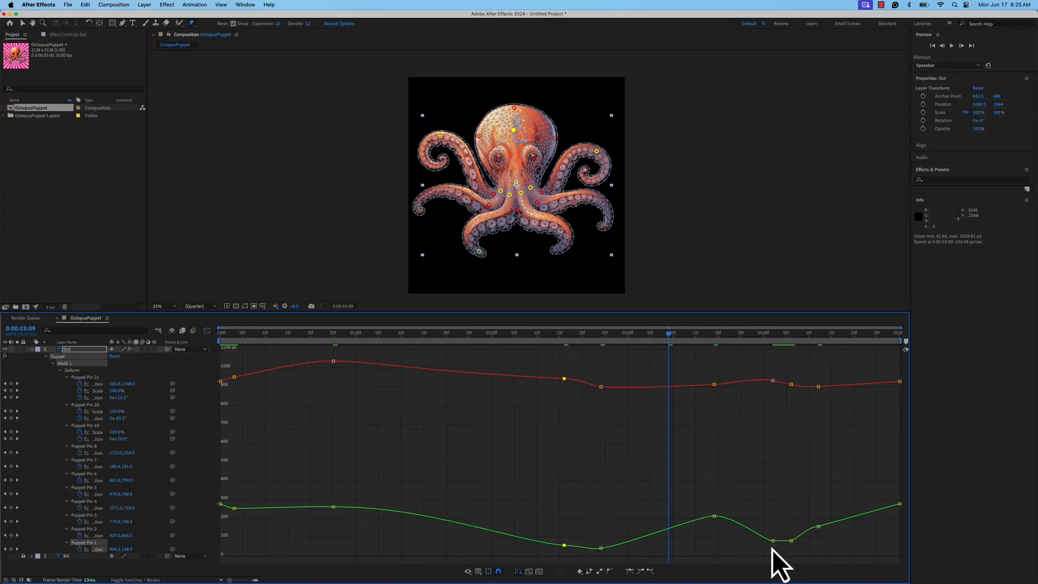
mouse_move(568, 552)
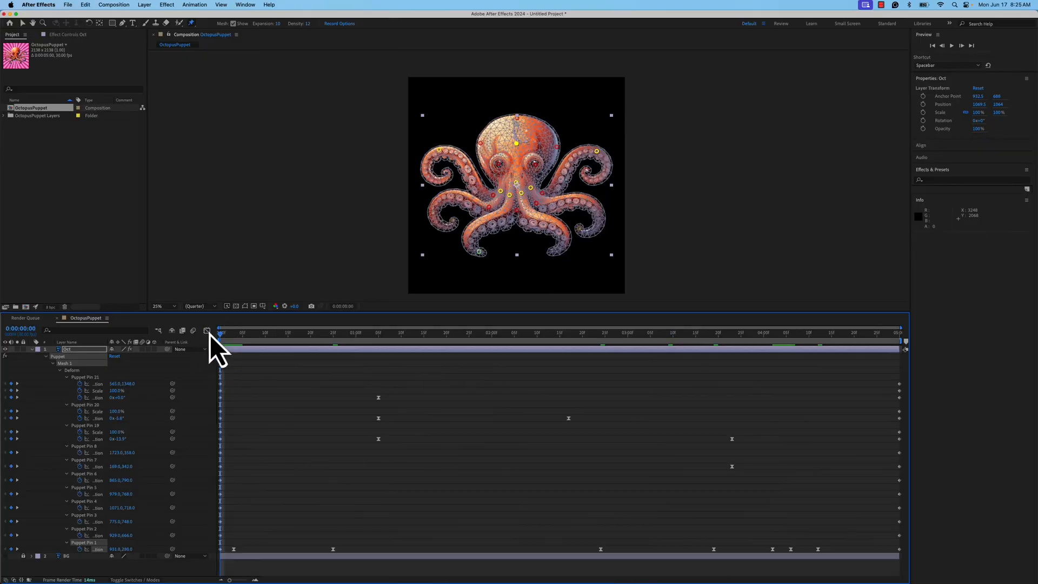
Step: Leave the motion curves and select the BG sunburst layer to scale it to 158%
click(951, 46)
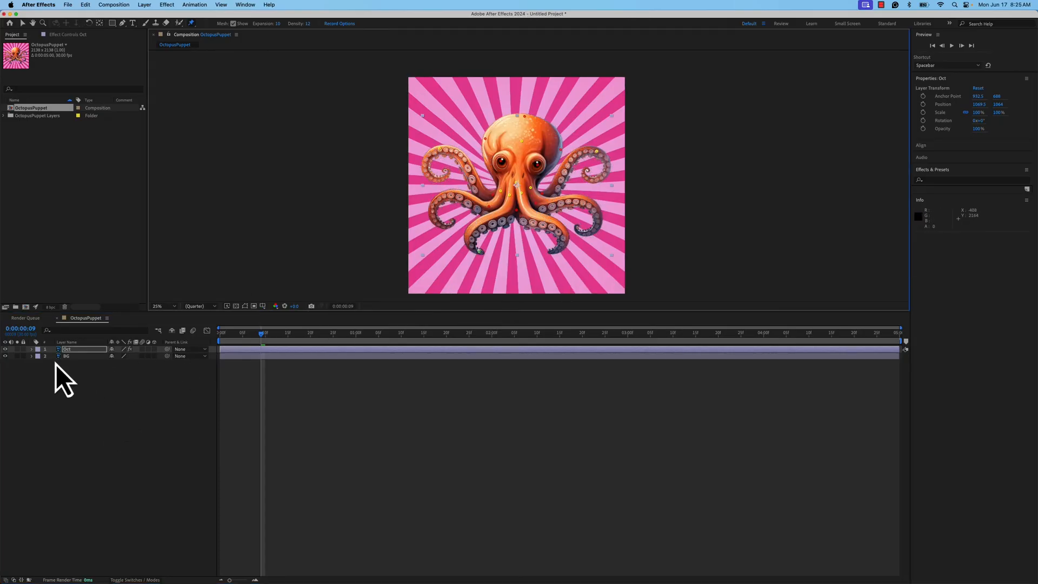
click(66, 356)
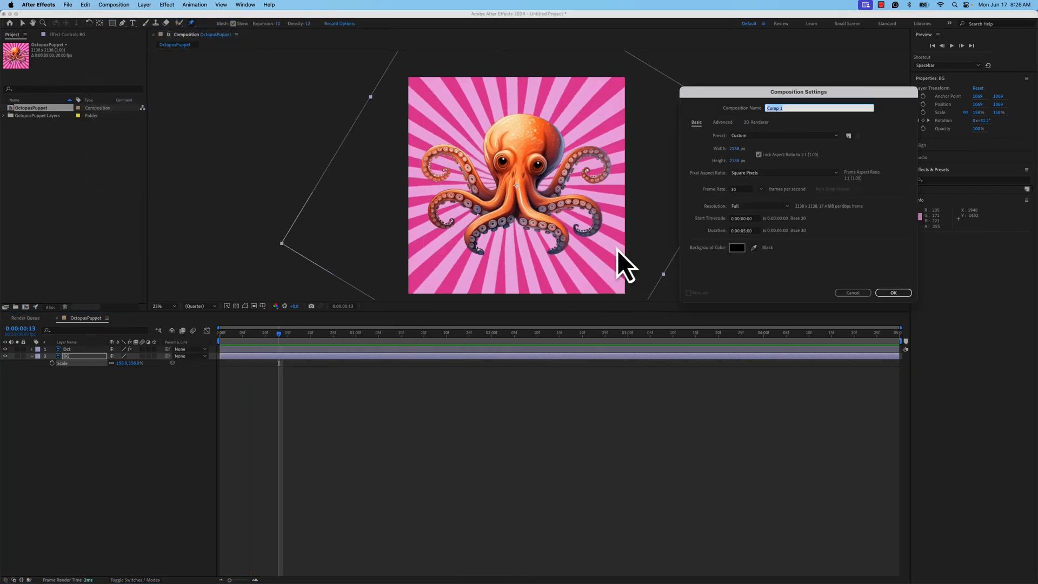
Step: Create a 1080×1080 Social Media Square Comp 1 holding OctopusPuppet, fitted to the frame
click(784, 136)
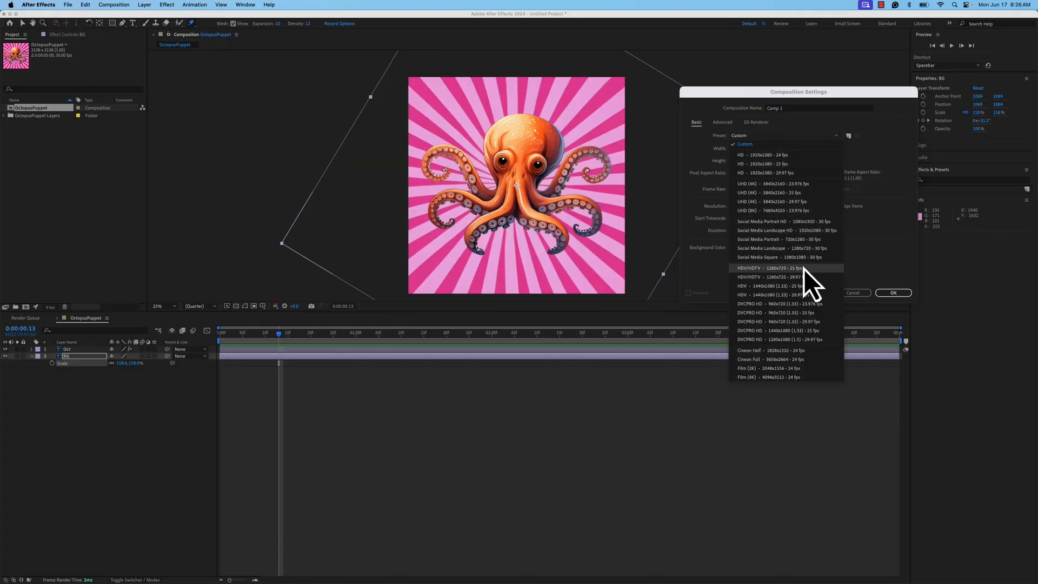
mouse_move(768, 256)
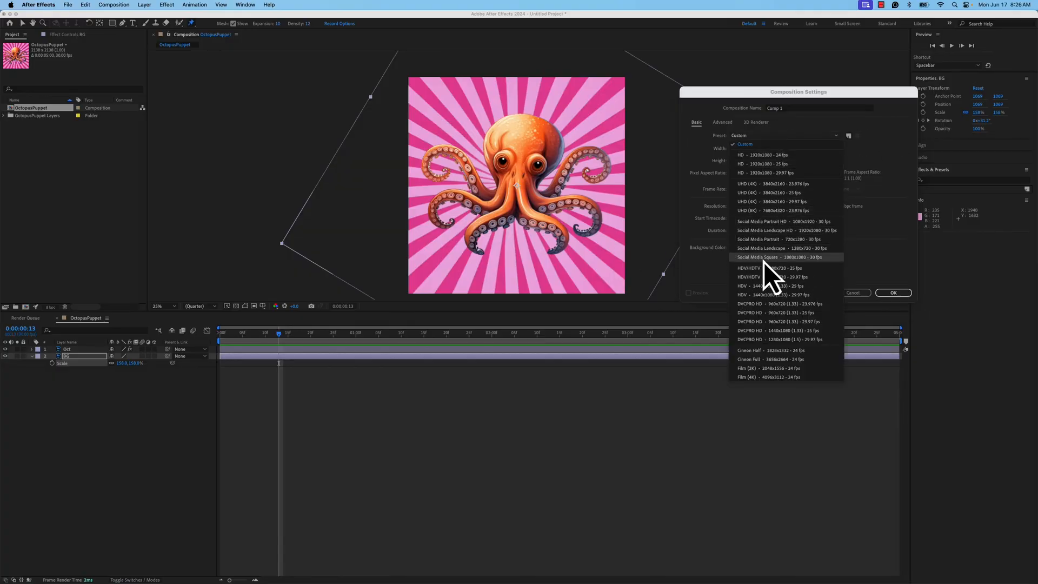
click(784, 257)
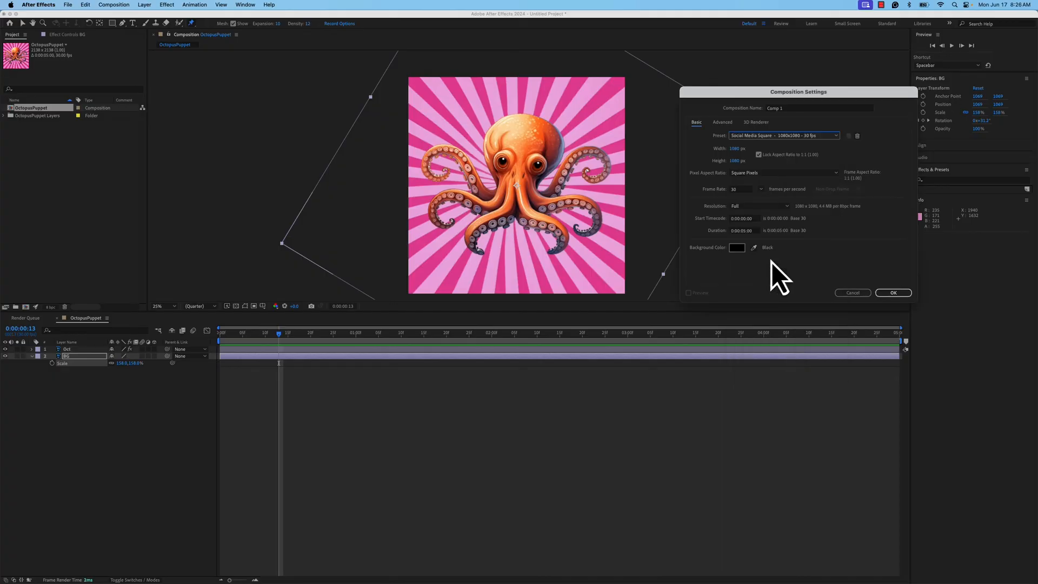
mouse_move(761, 245)
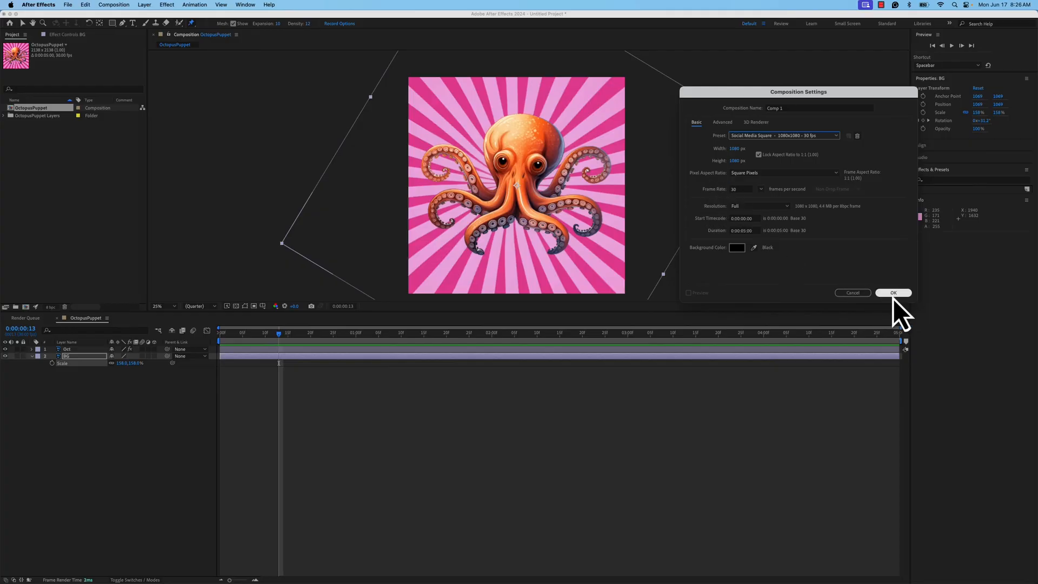
click(892, 292)
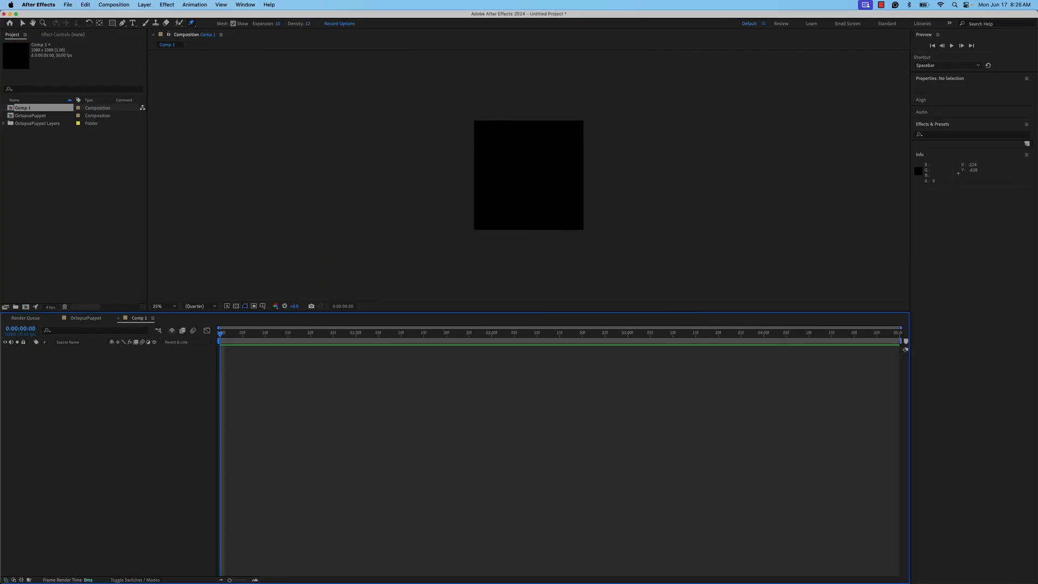
double_click(30, 115)
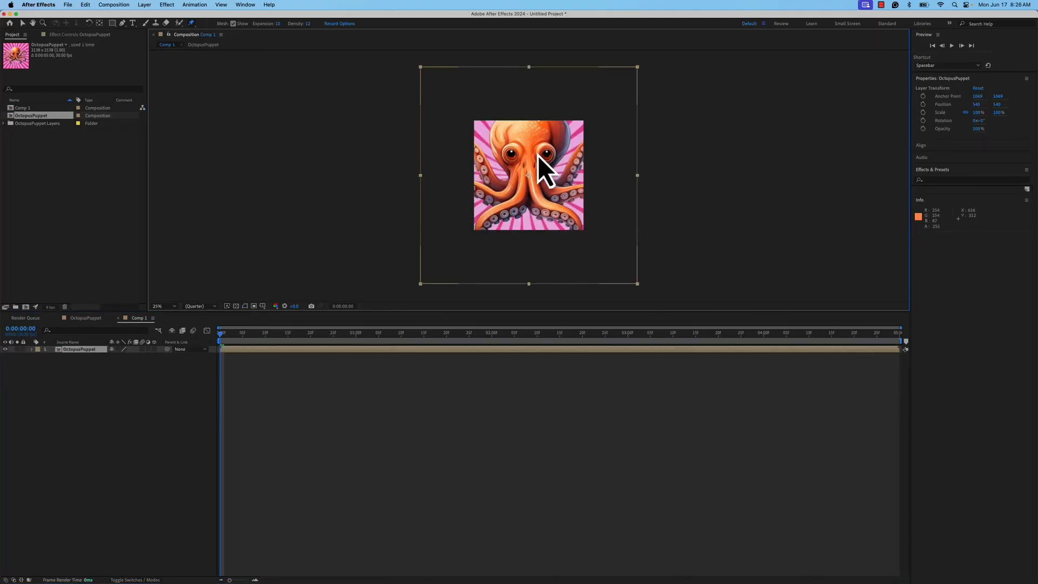
right_click(543, 158)
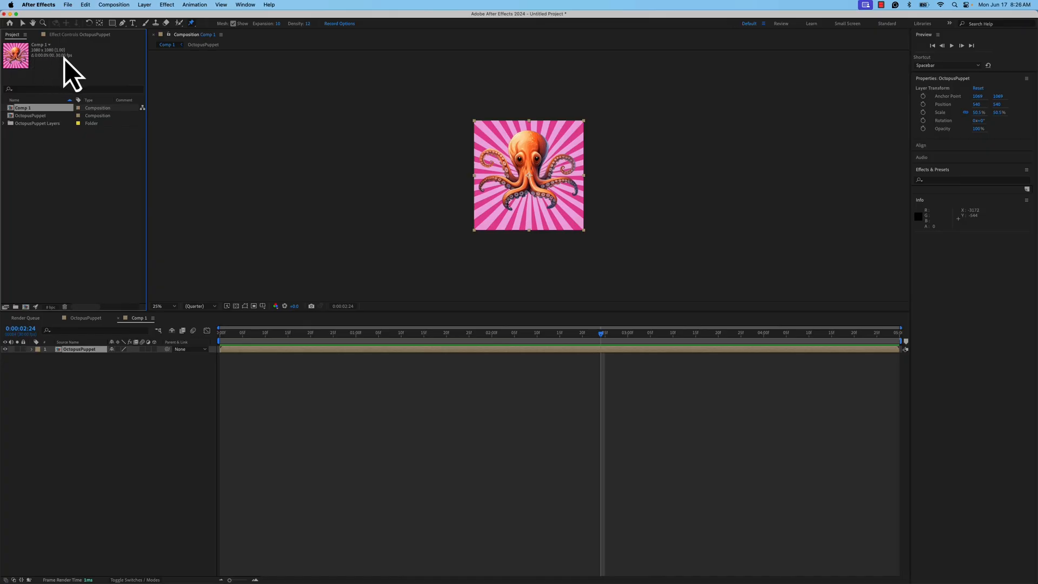
mouse_move(114, 5)
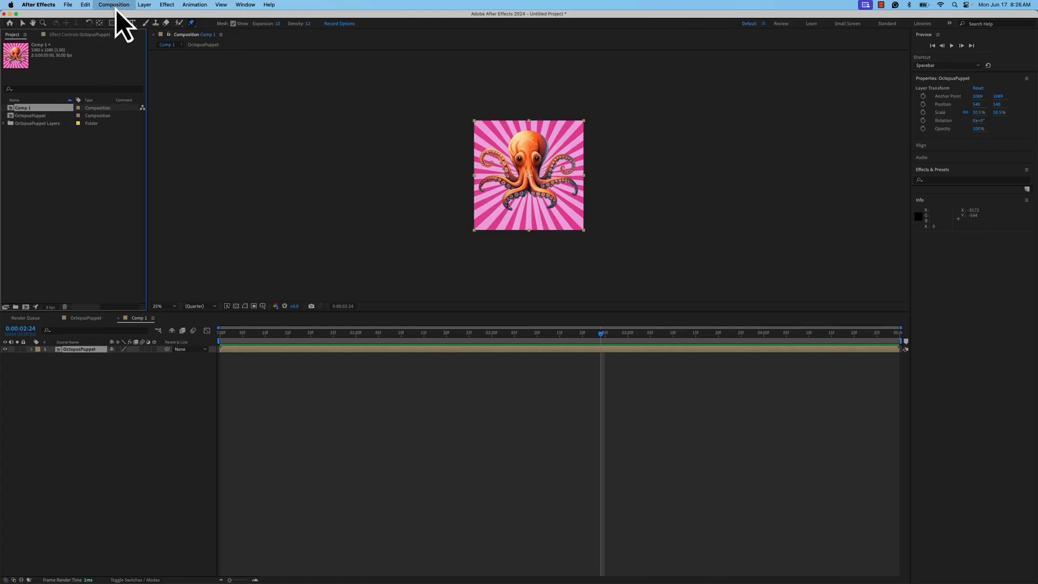
mouse_move(157, 90)
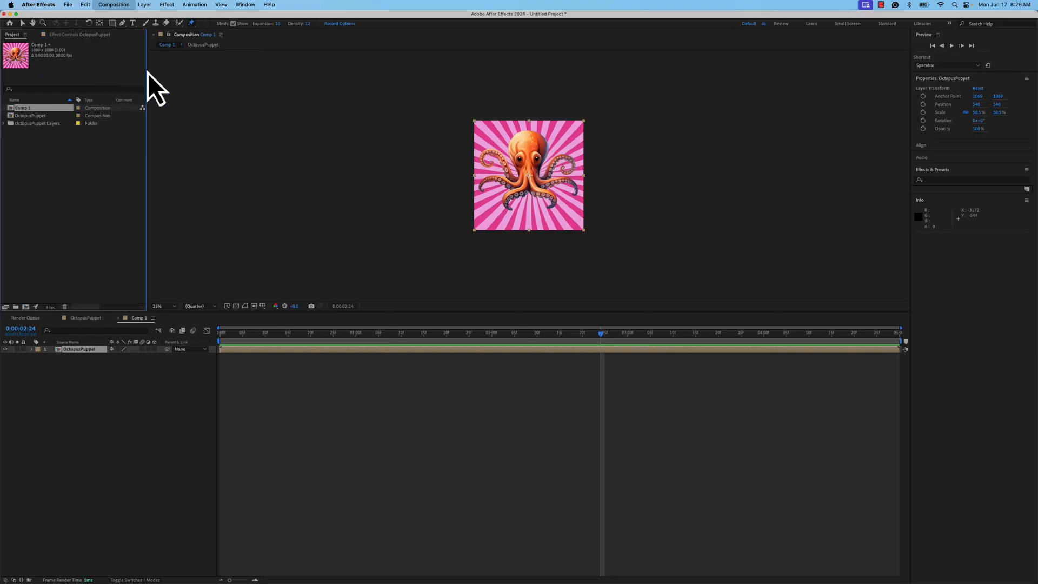
mouse_move(734, 175)
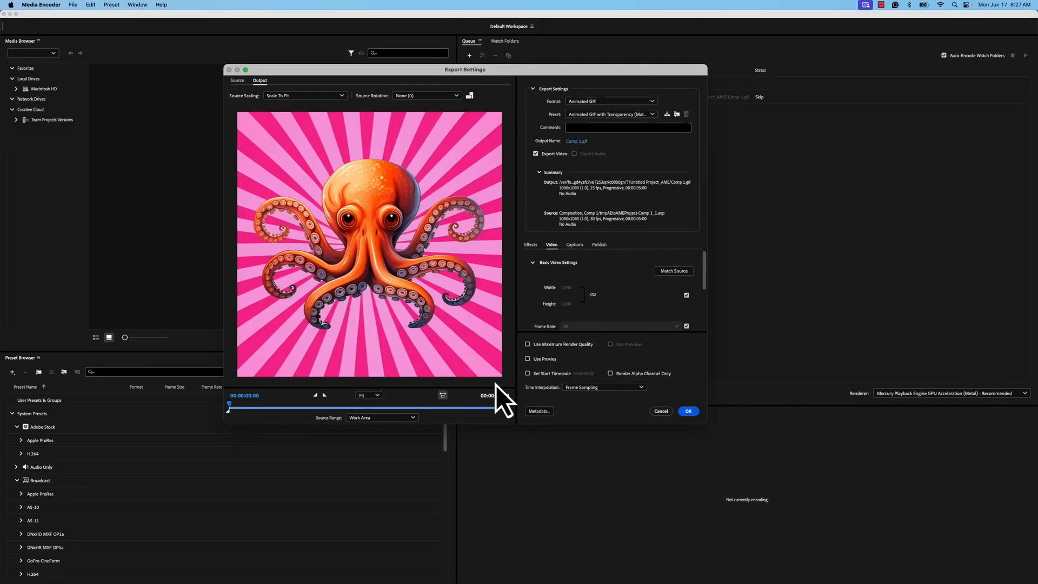
Step: Output the GIF as OctoGif.gif on the Desktop and start the encoding queue
click(688, 411)
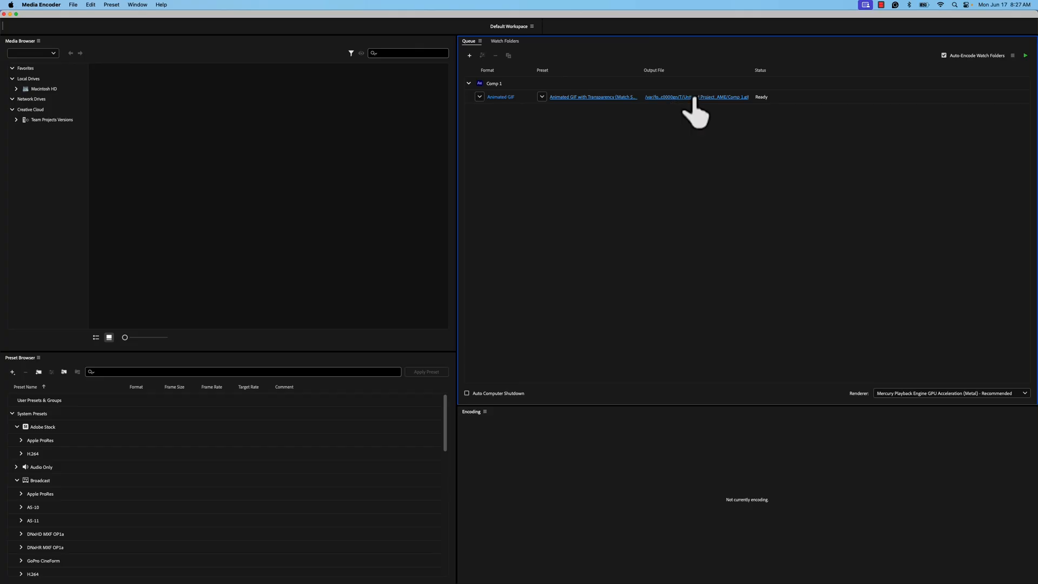
click(669, 97)
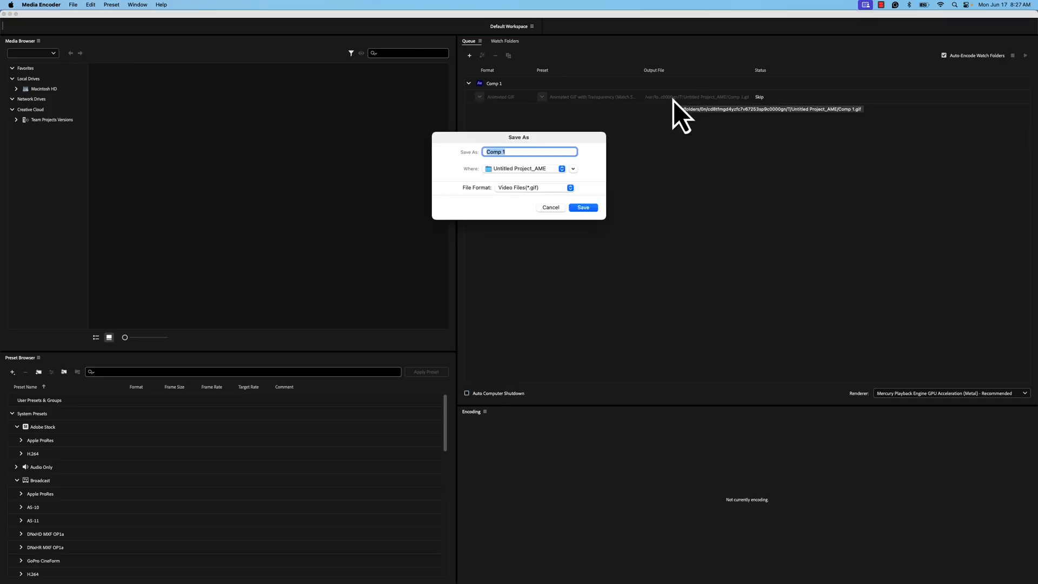
click(561, 168)
text(Octo)
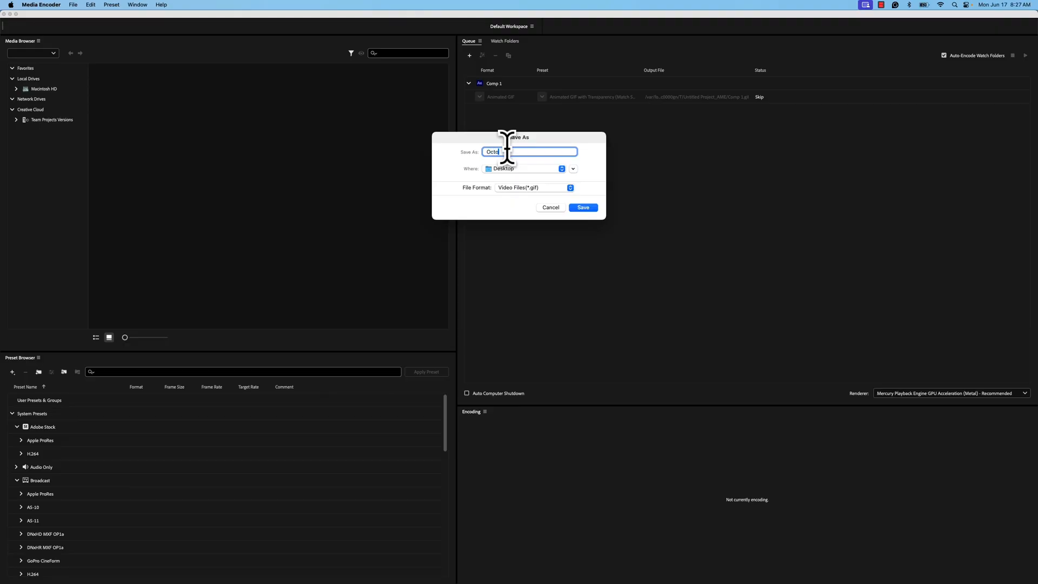
click(582, 207)
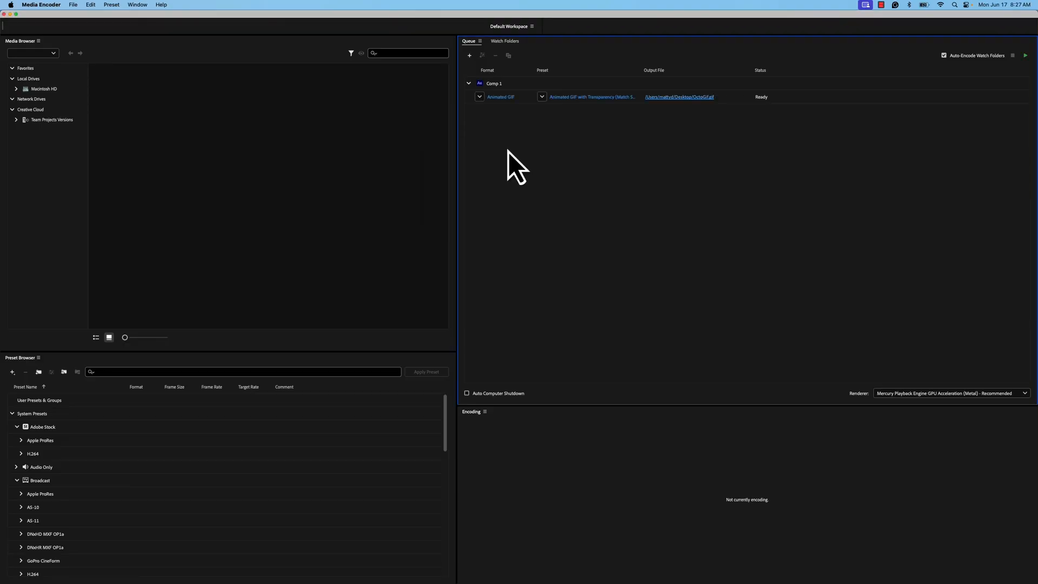
click(1026, 55)
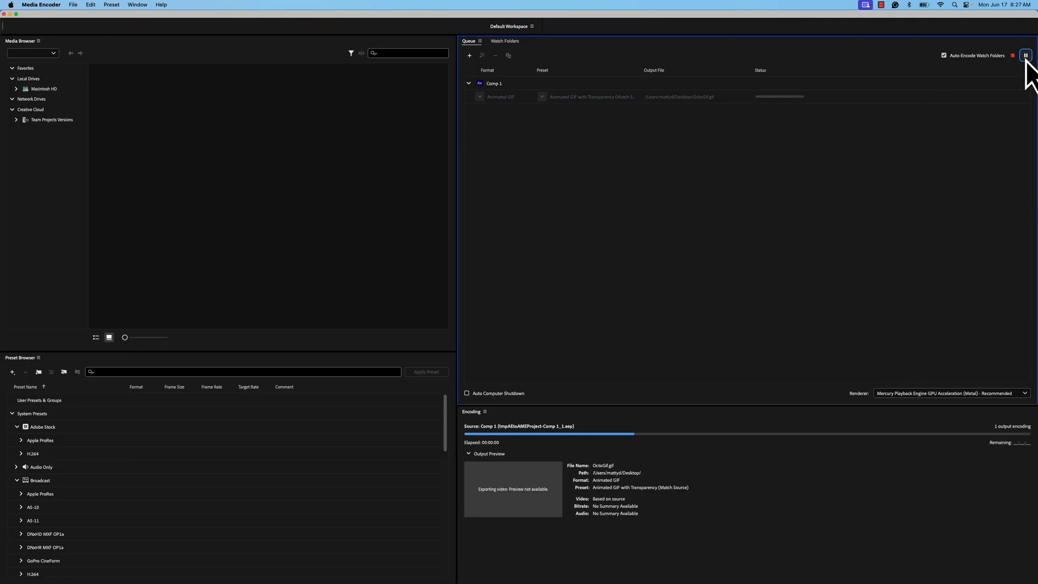